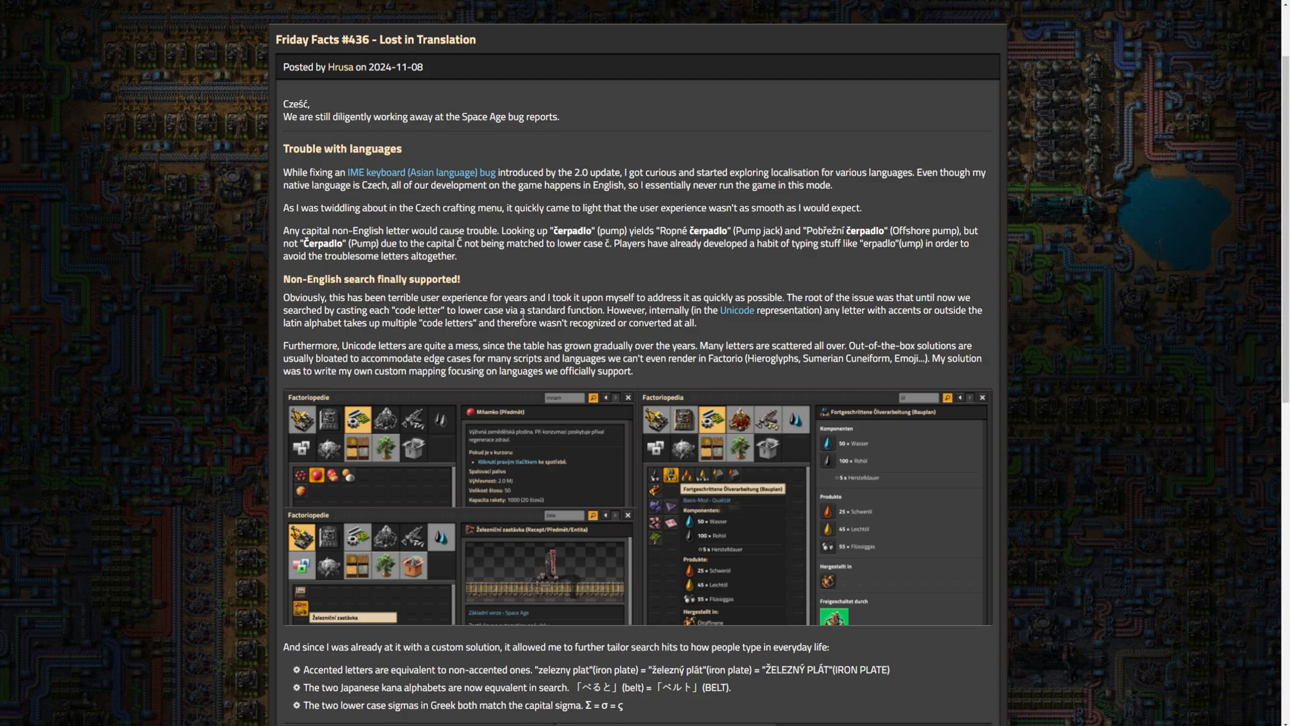
scroll("down", 3)
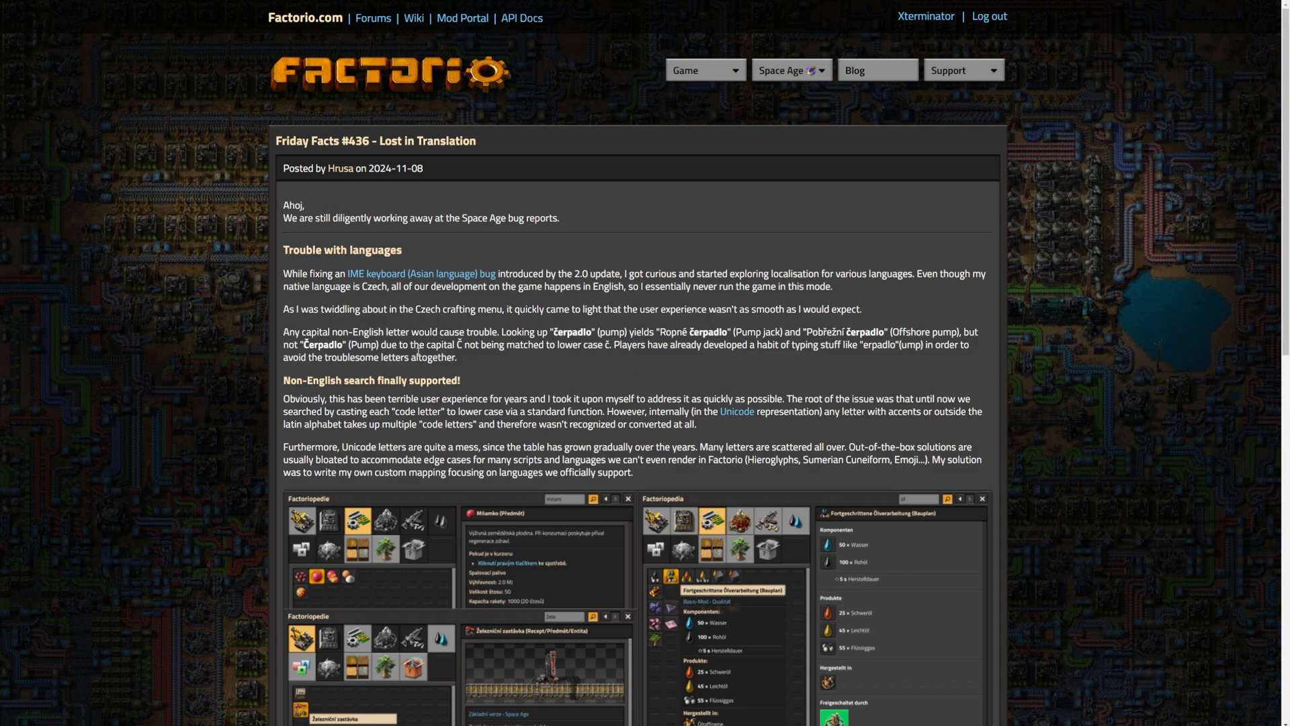
mouse_move(315, 235)
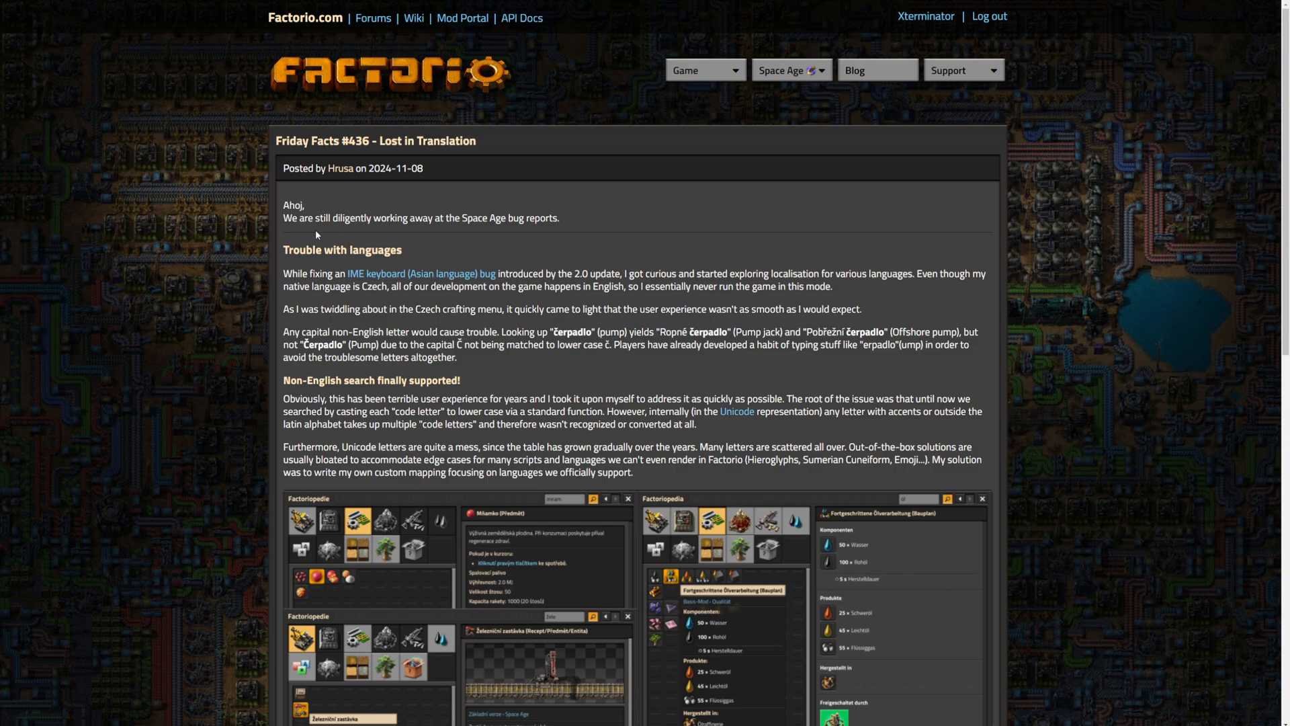
mouse_move(281, 201)
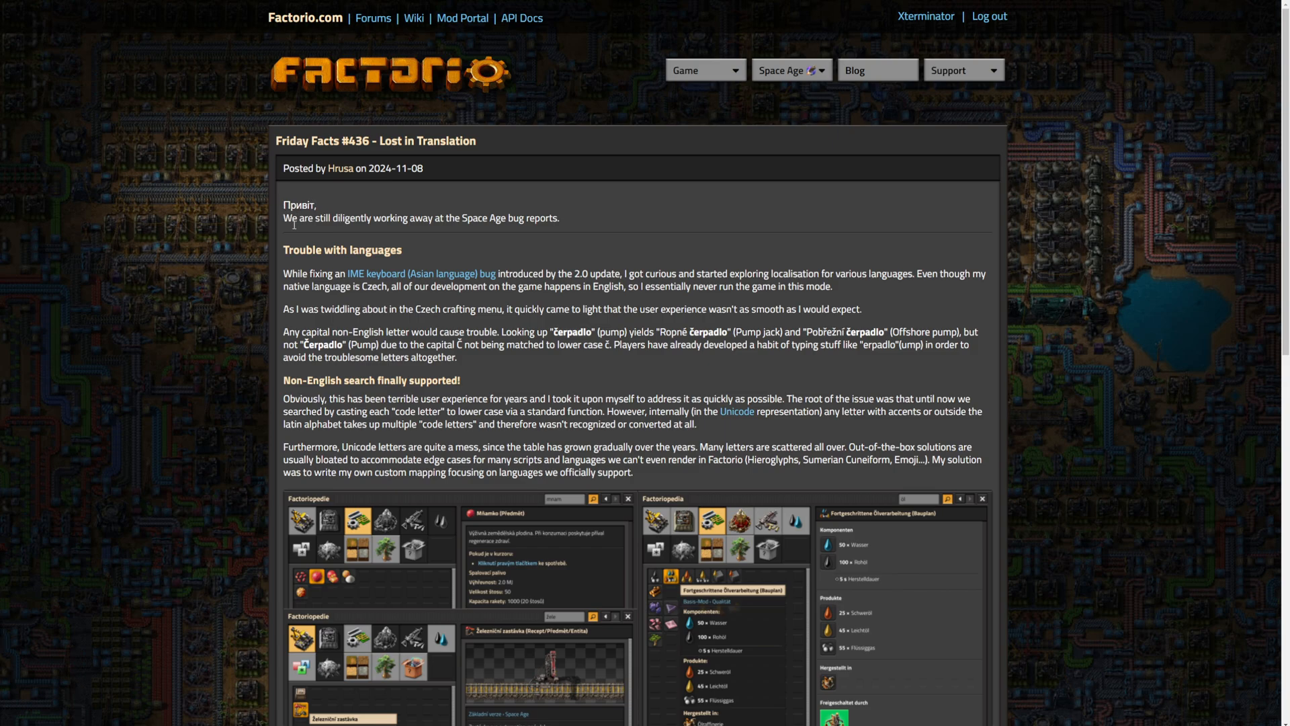
mouse_move(346, 230)
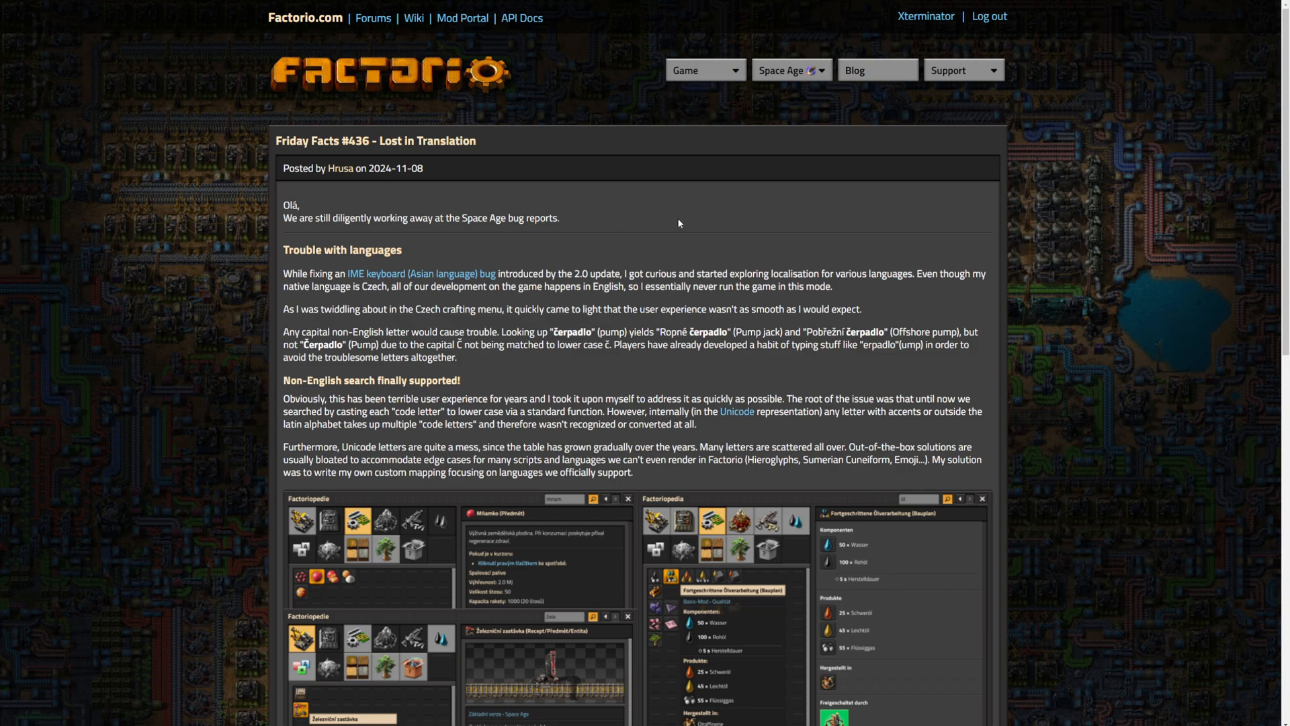
mouse_move(571, 214)
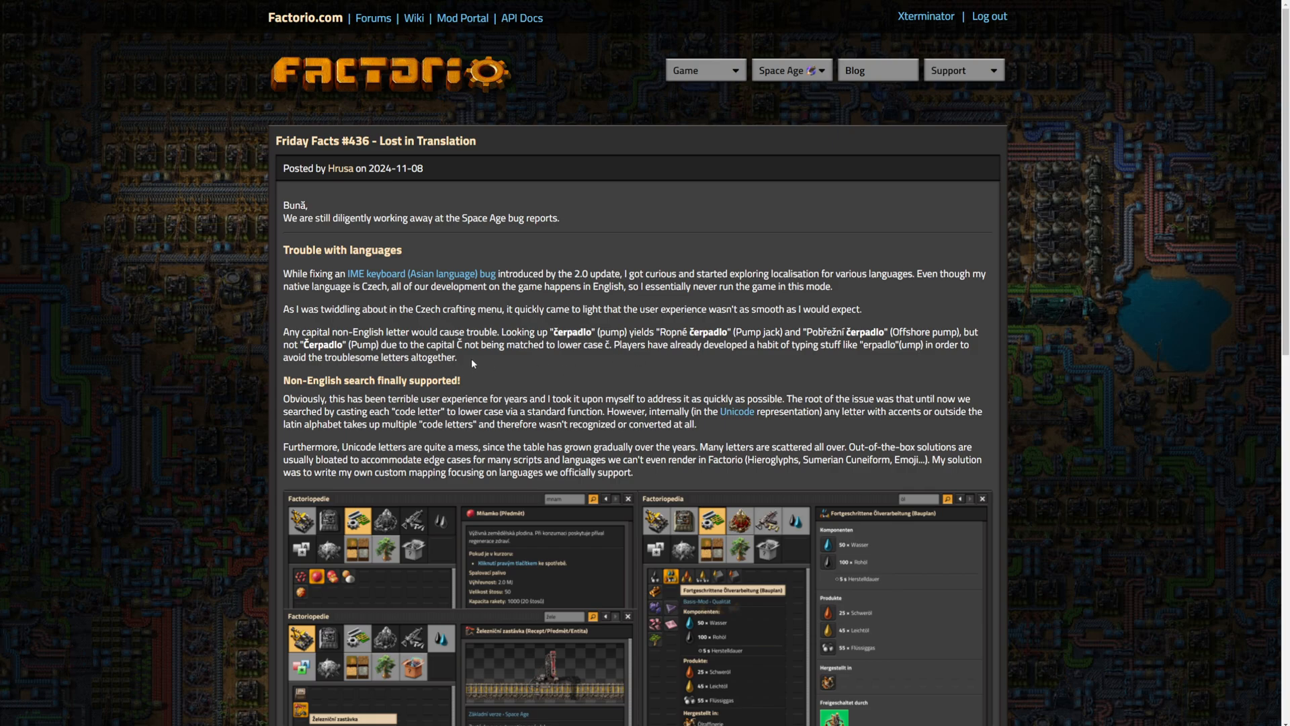
scroll("down", 3)
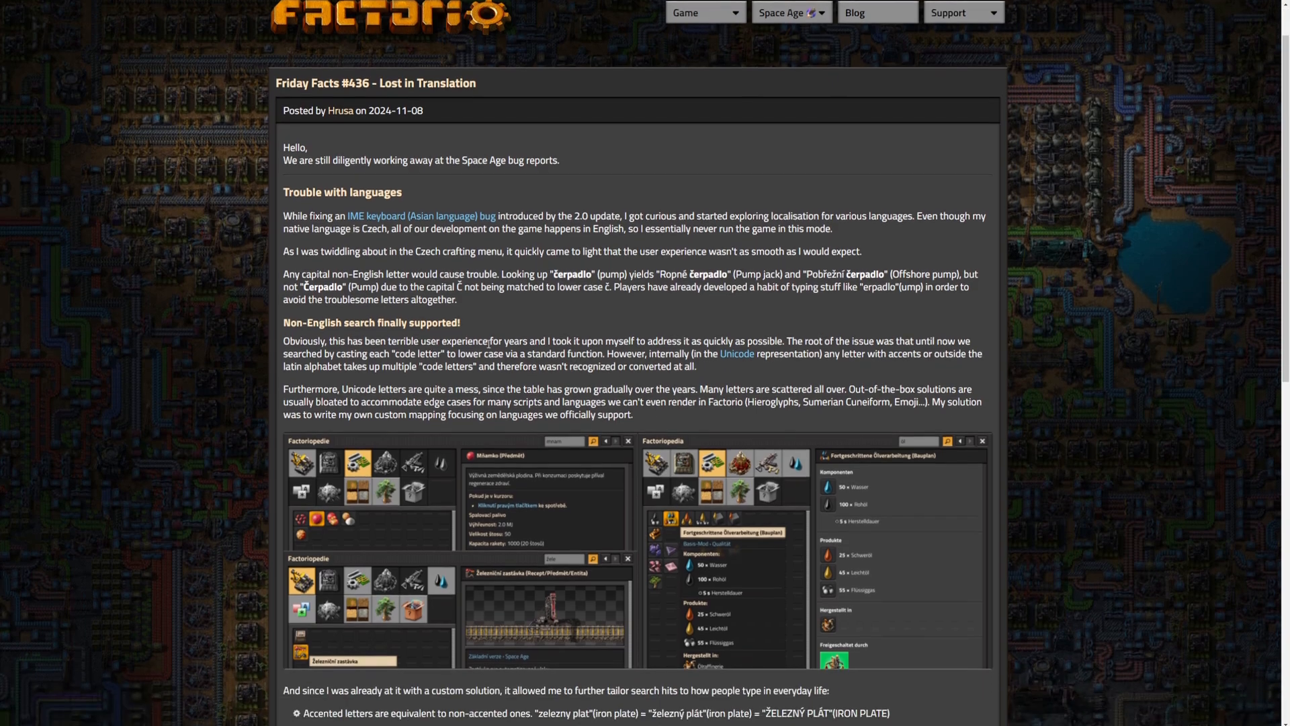
scroll("down", 3)
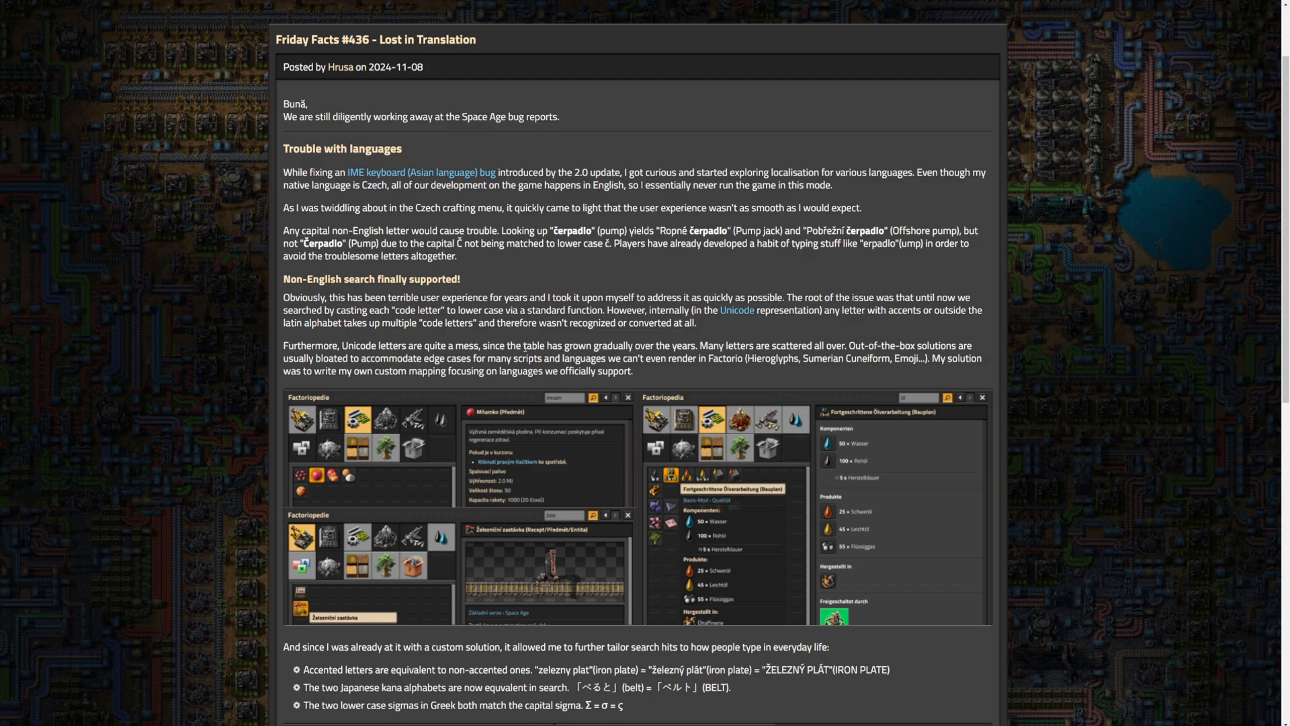
mouse_move(426, 338)
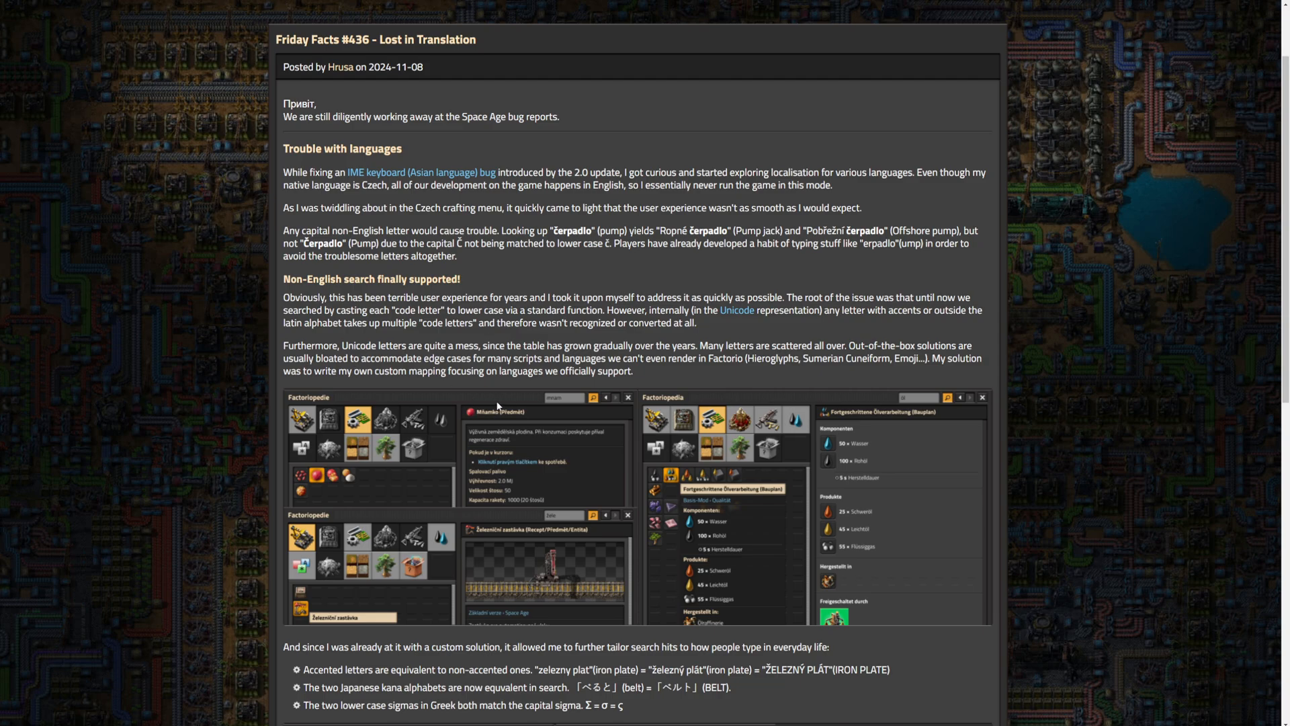
mouse_move(510, 400)
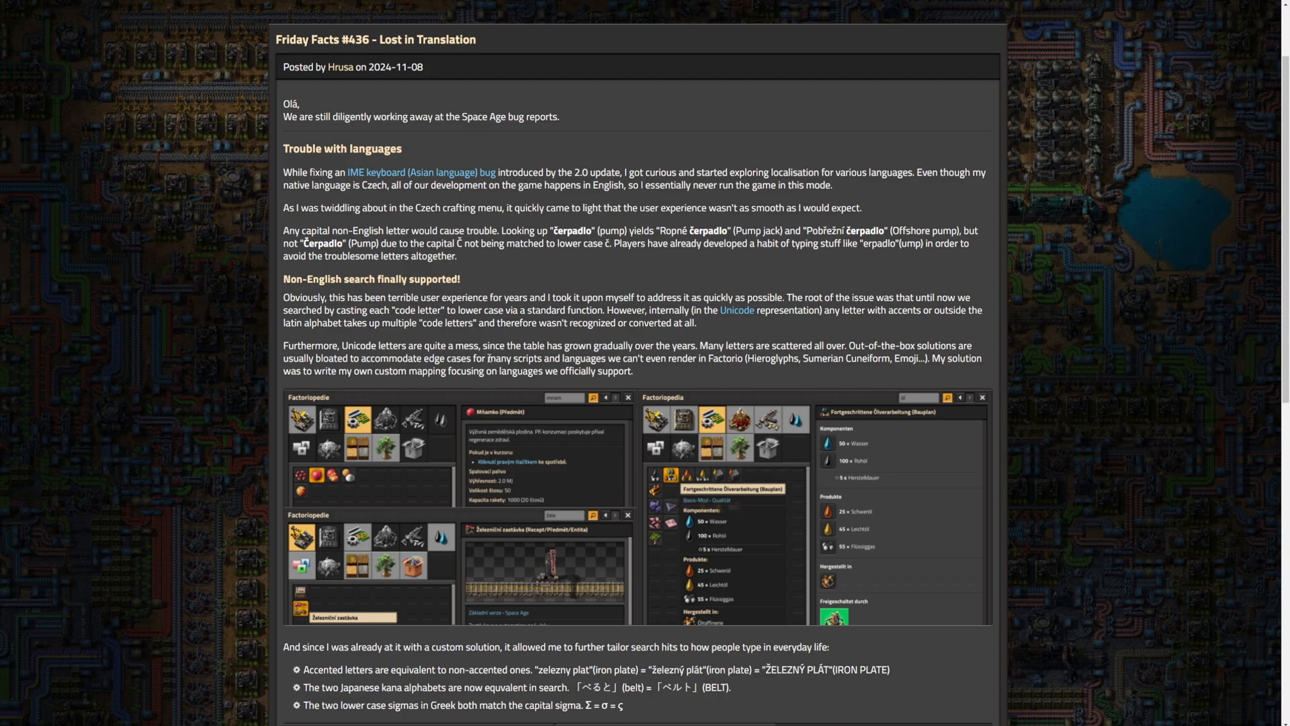
scroll("down", 3)
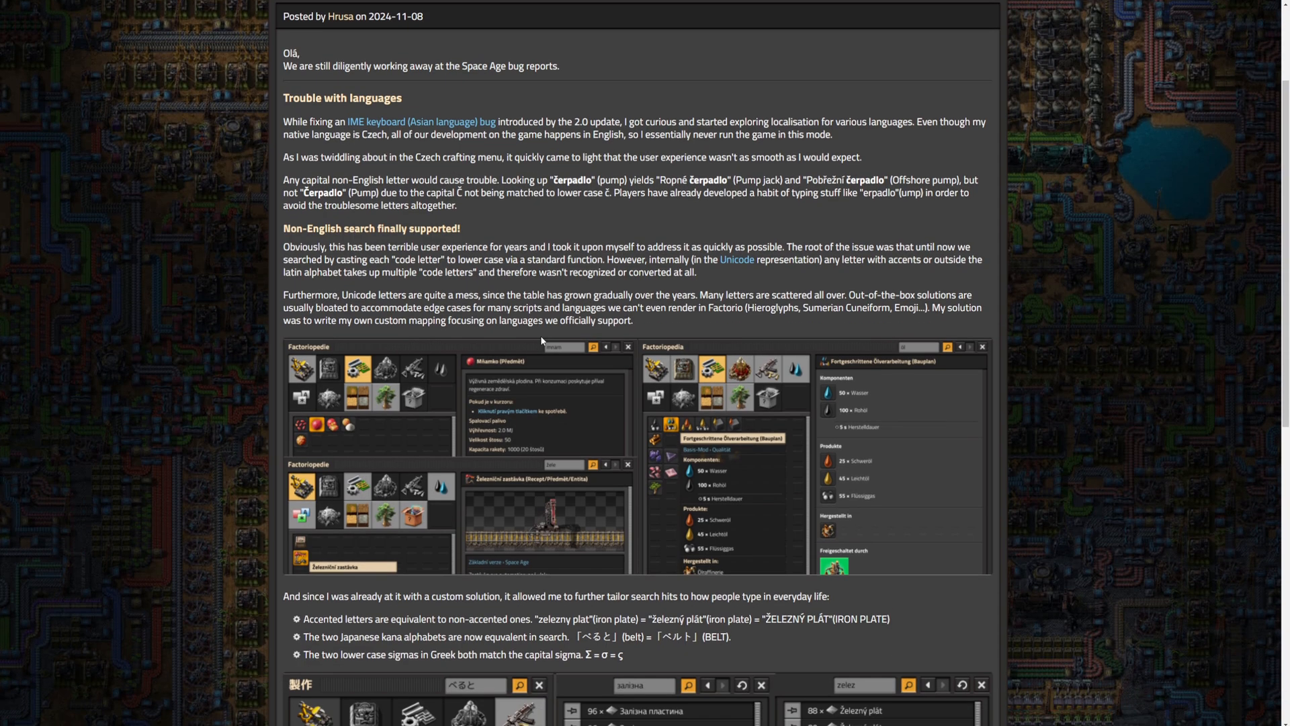
scroll("down", 3)
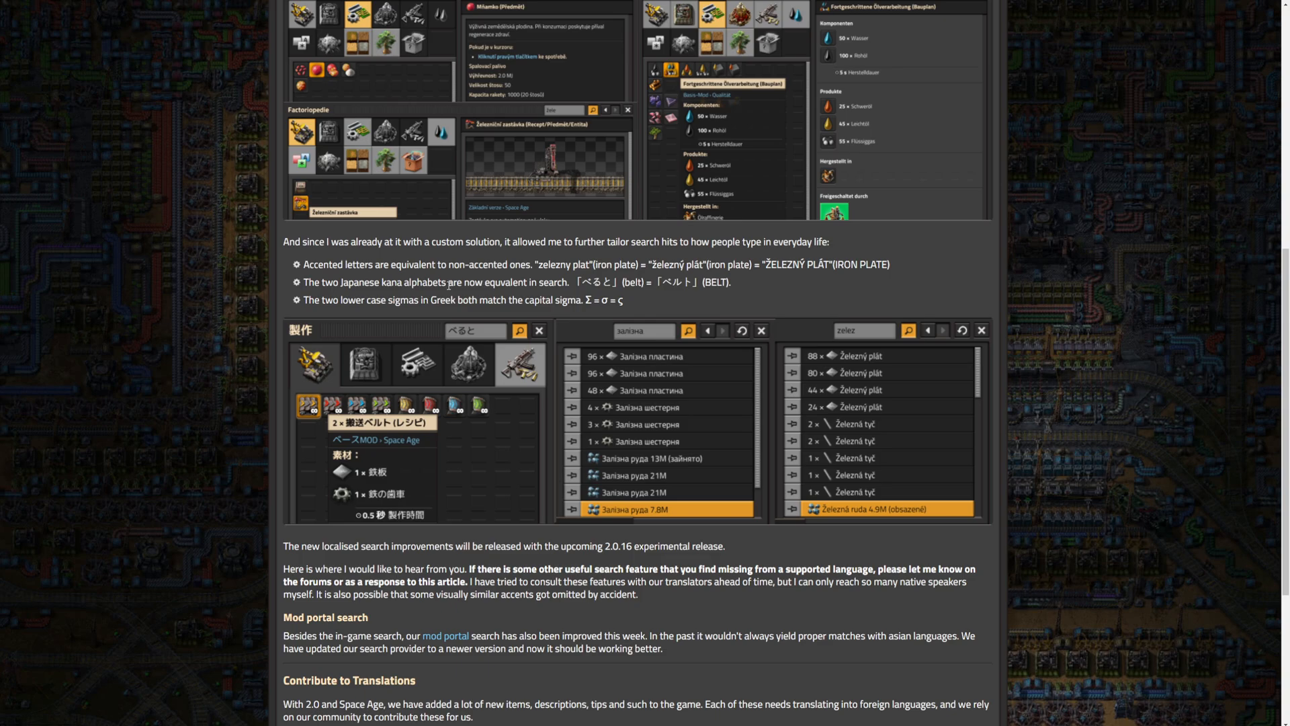
mouse_move(336, 253)
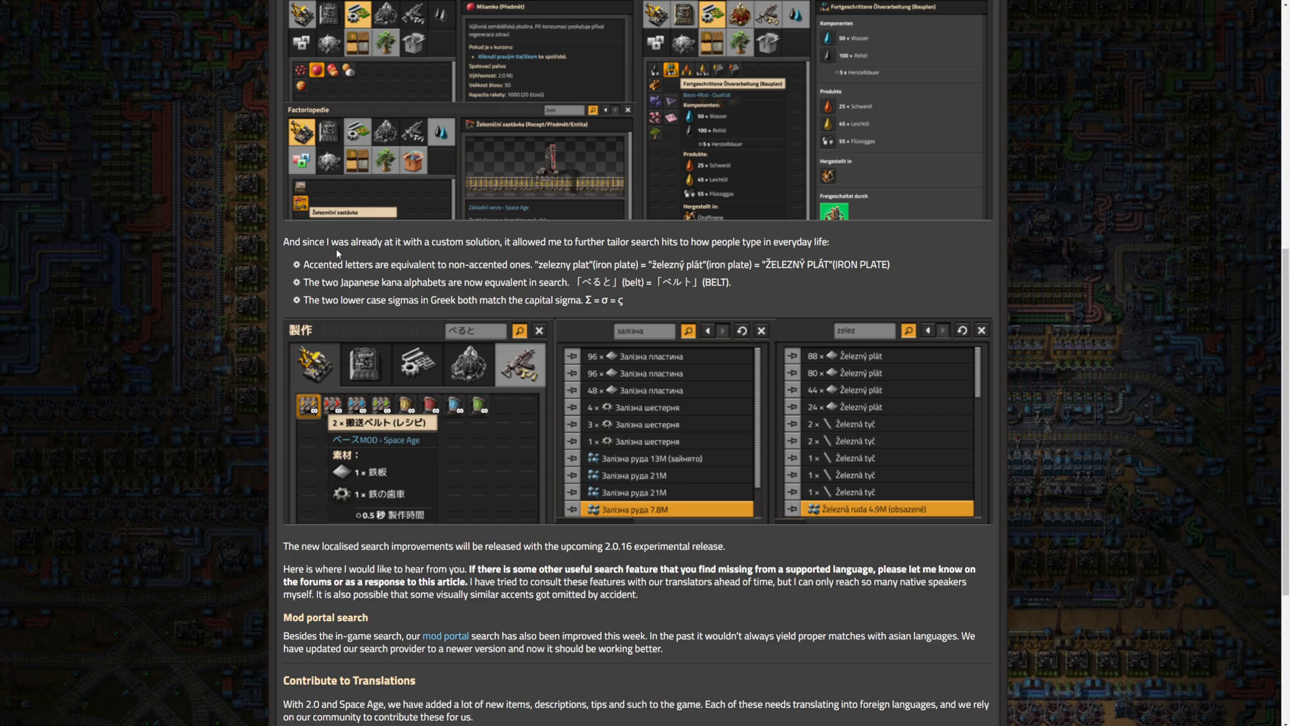
mouse_move(381, 255)
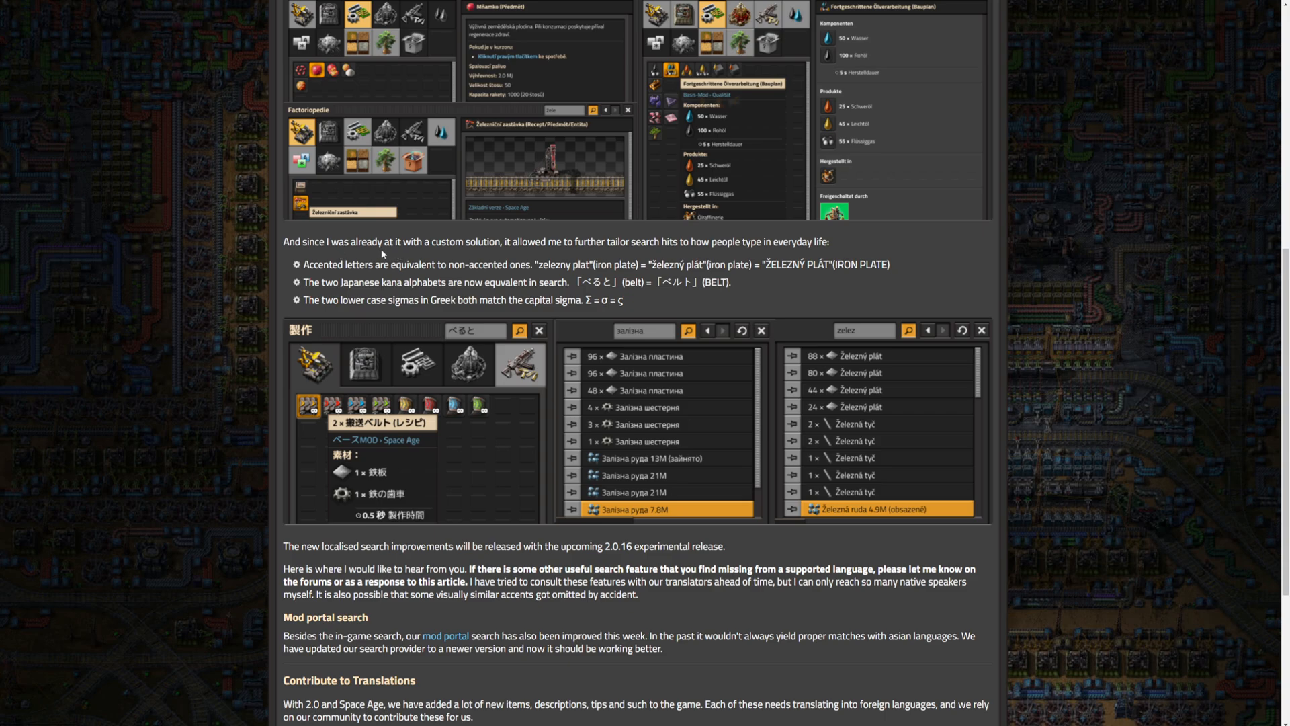
mouse_move(399, 254)
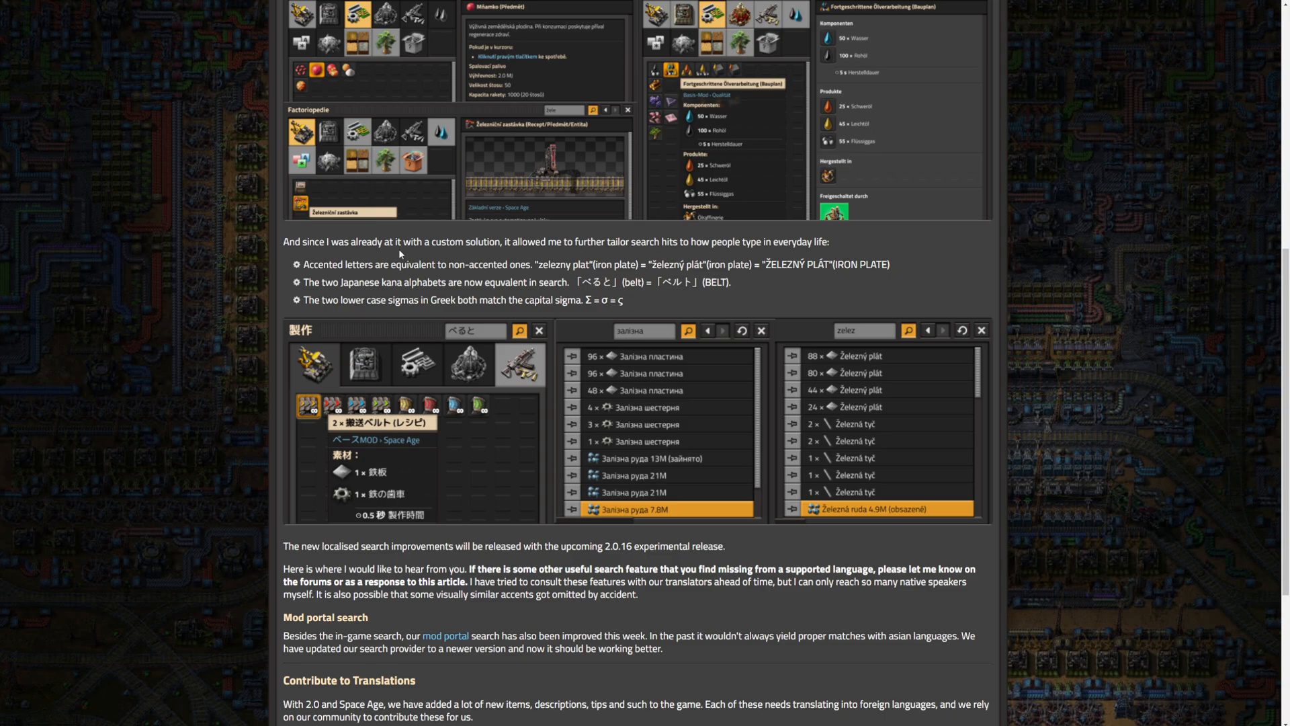
mouse_move(633, 269)
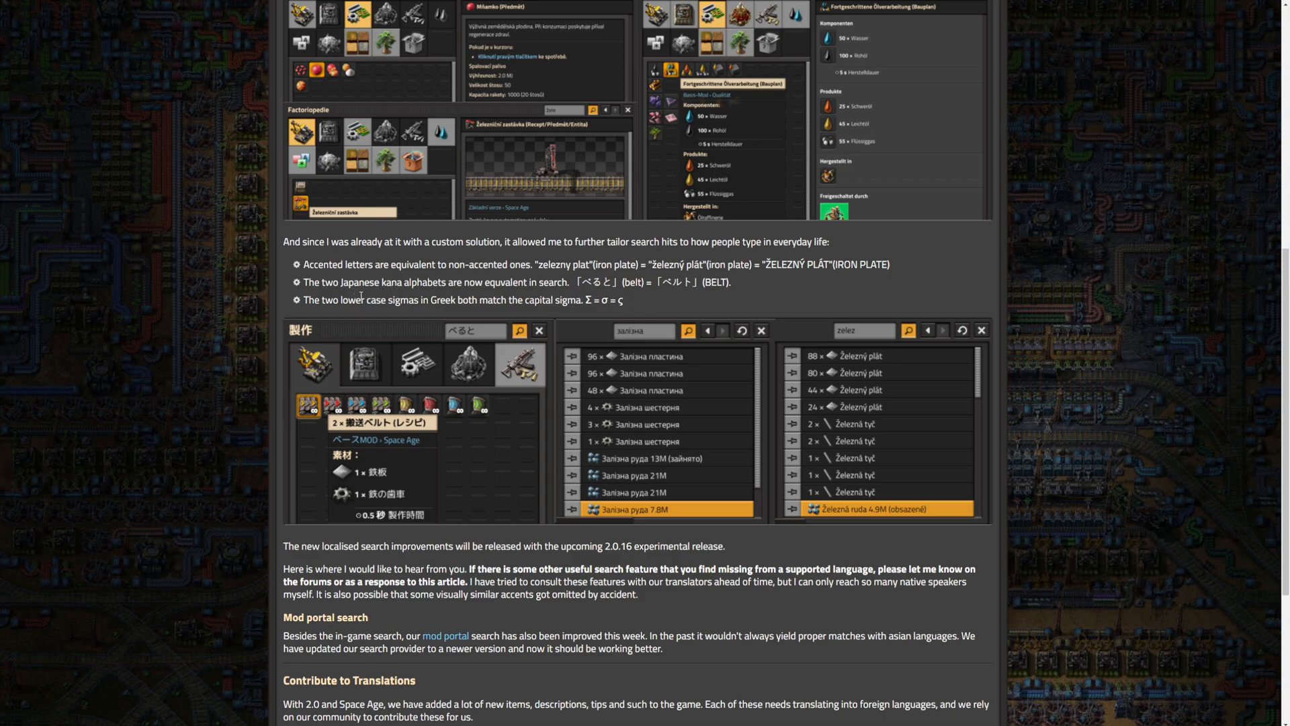
mouse_move(371, 307)
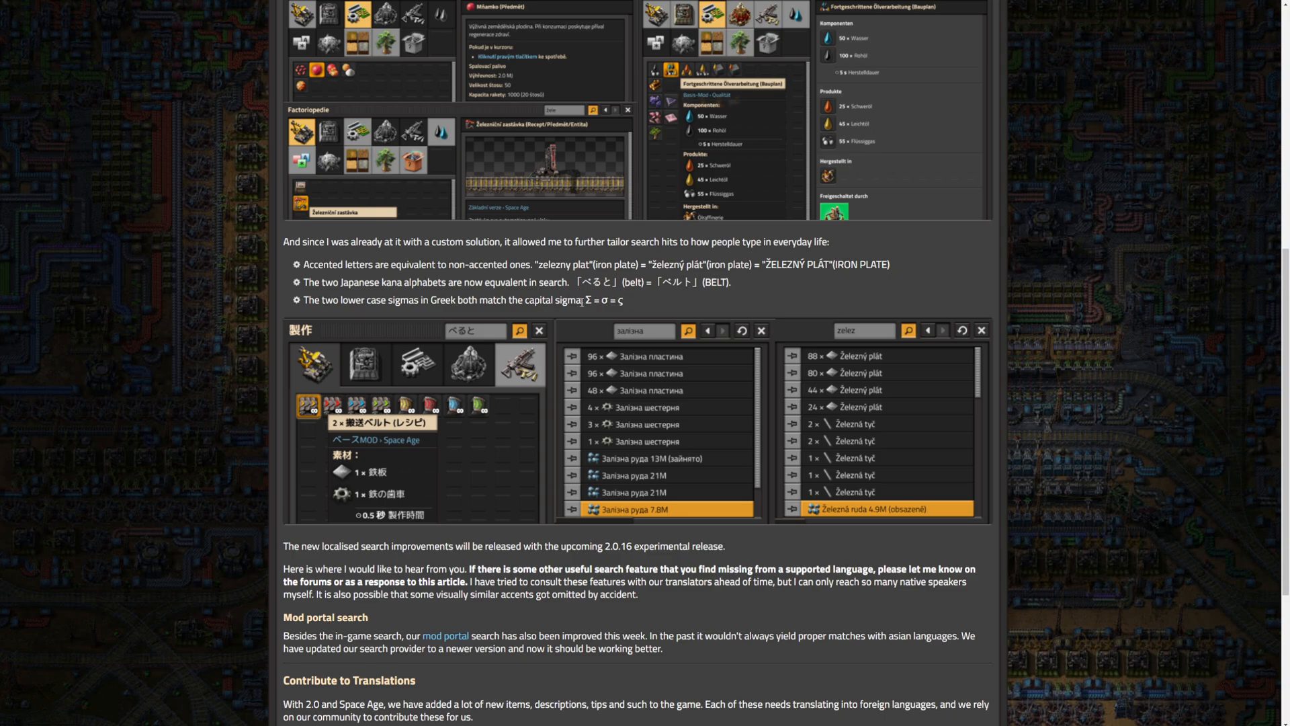
scroll("down", 3)
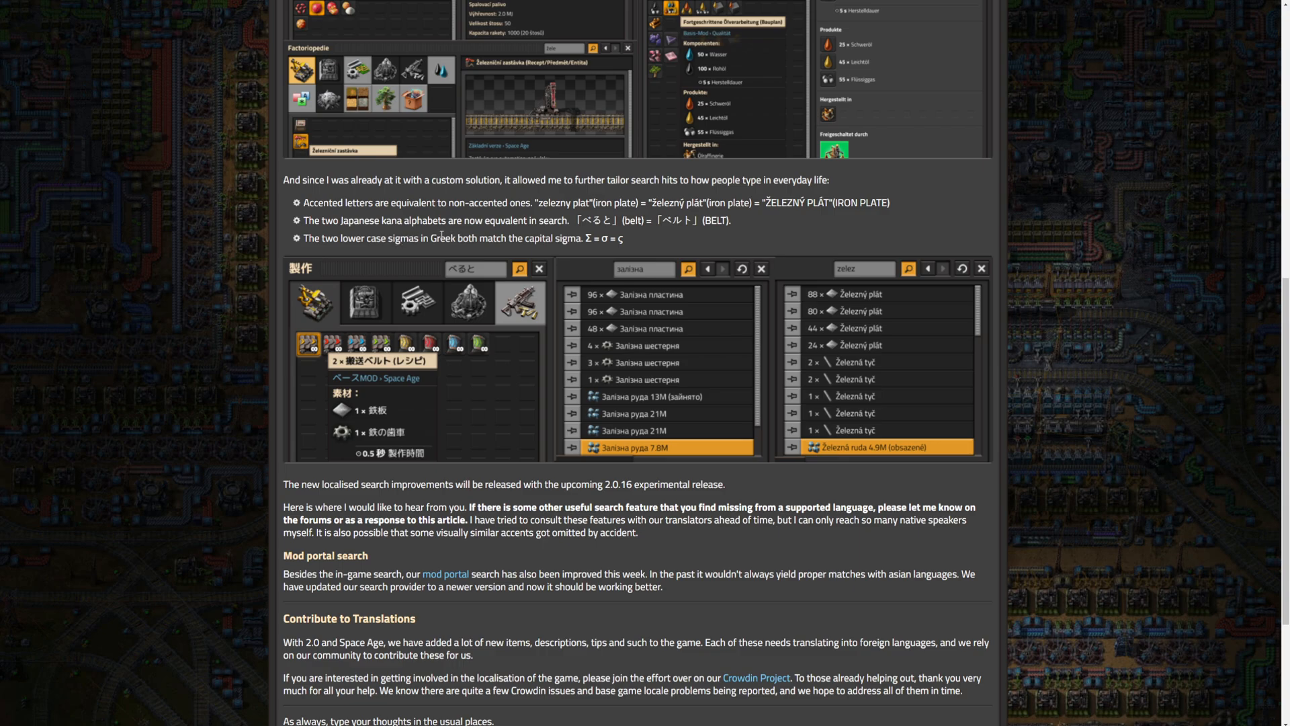
mouse_move(404, 215)
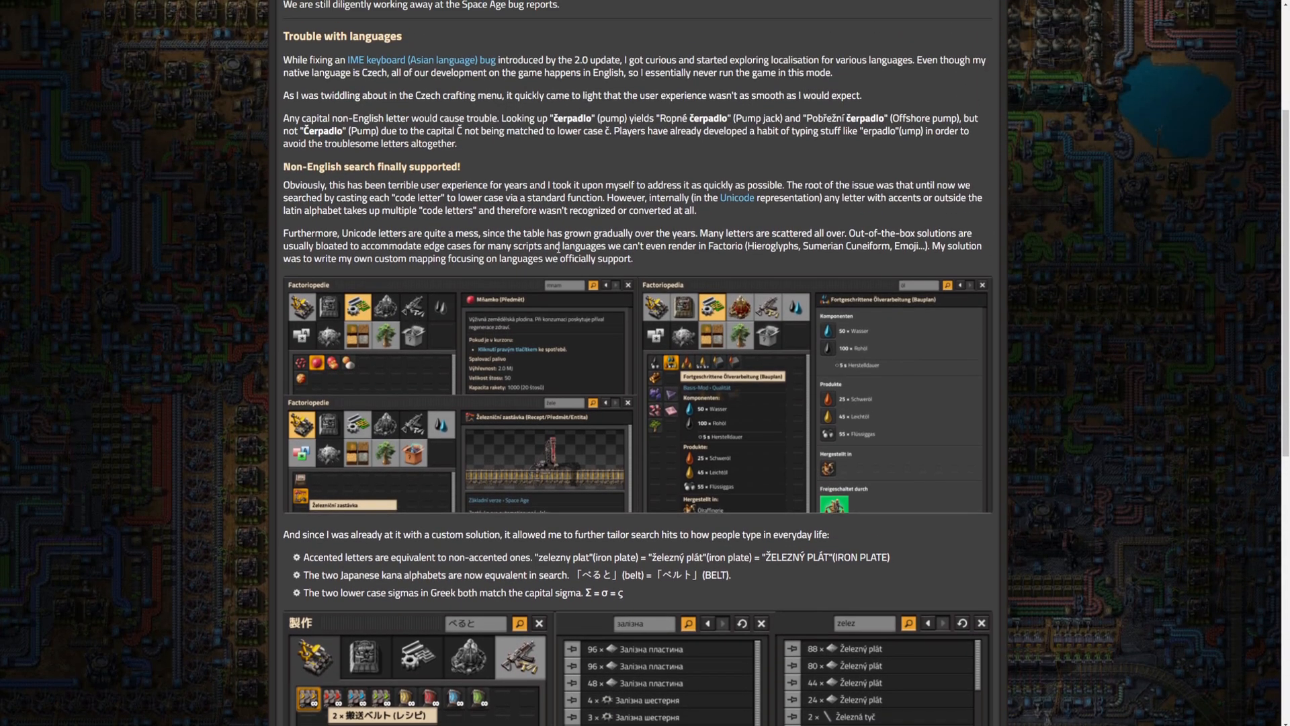
scroll("down", 3)
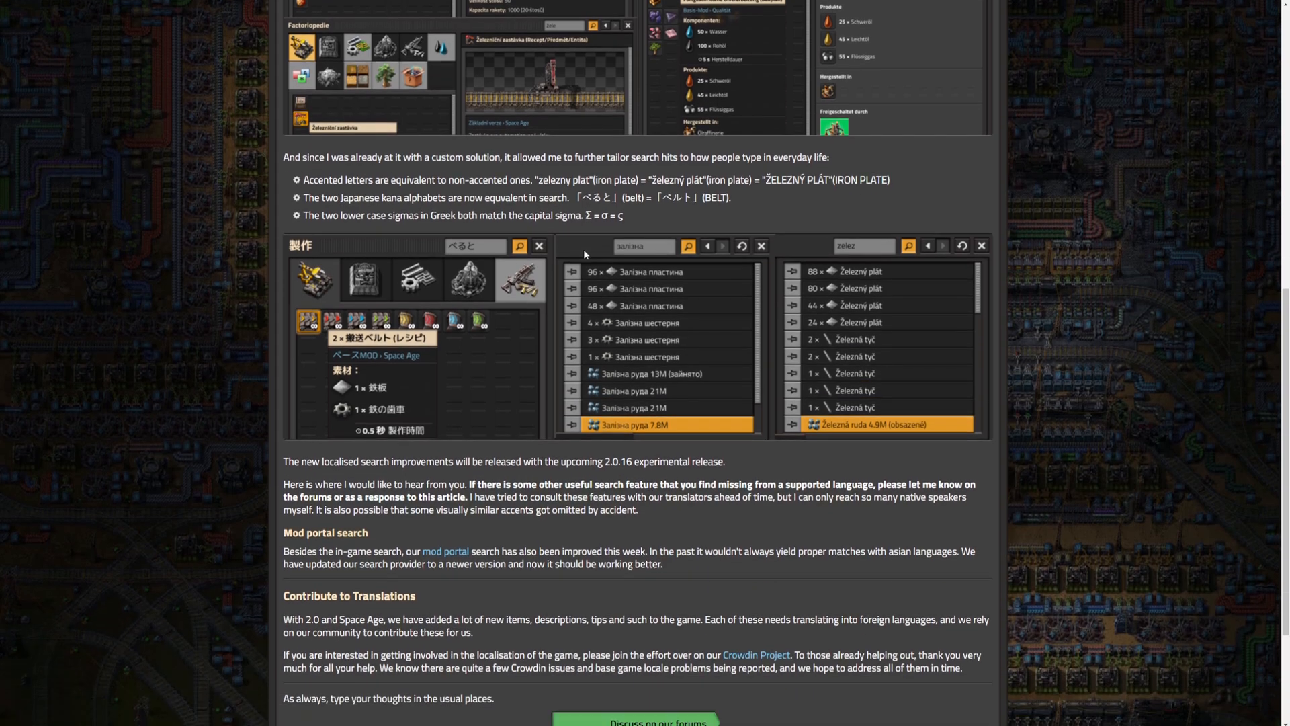
scroll("down", 3)
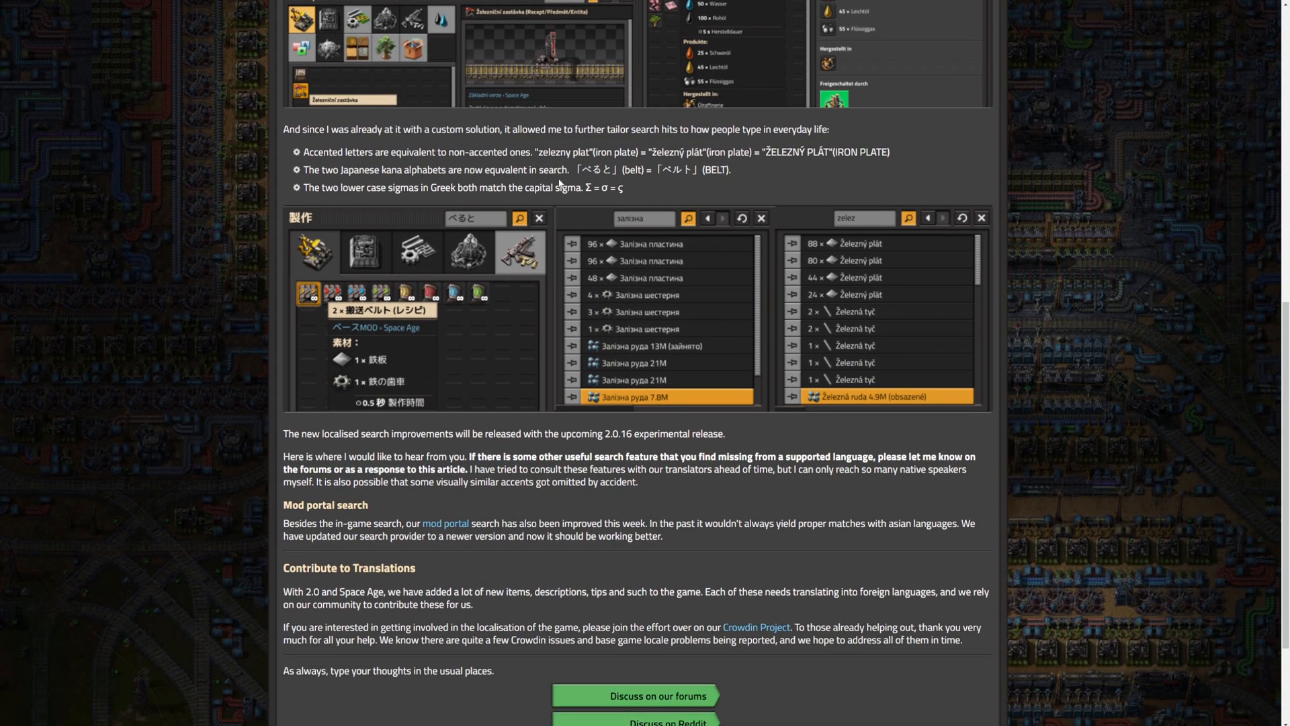
mouse_move(526, 126)
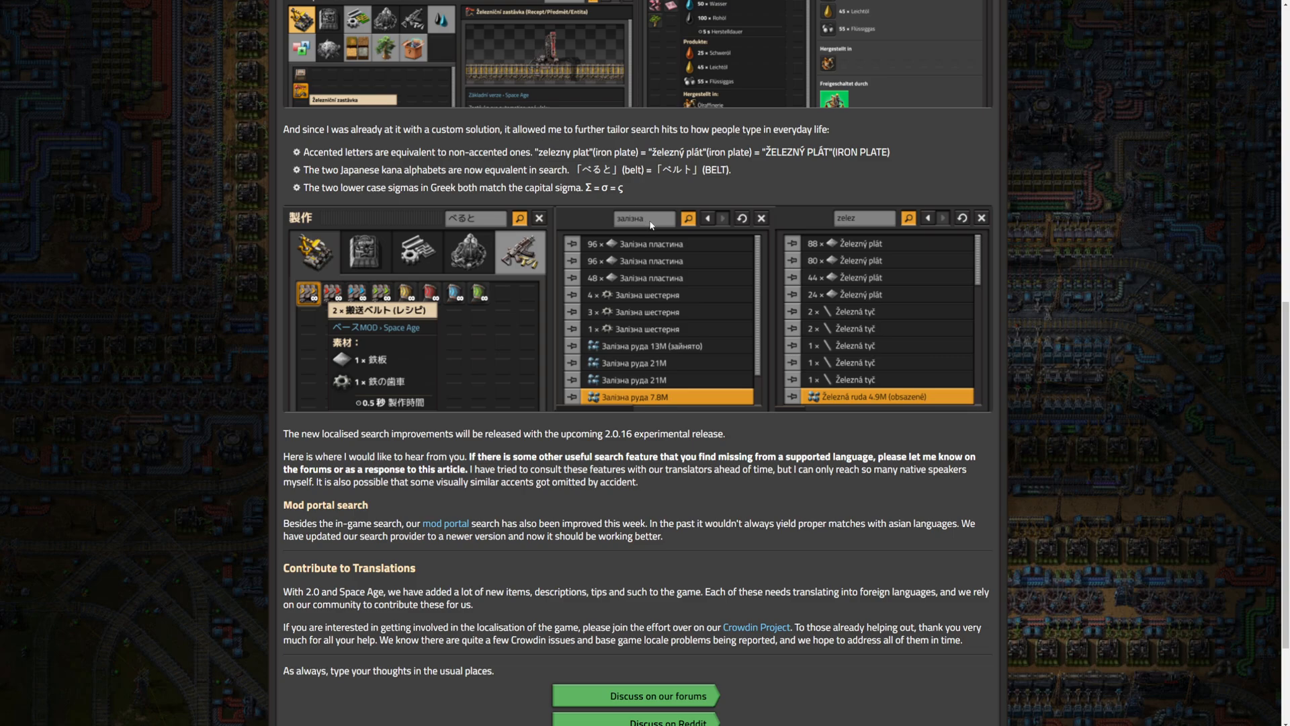
mouse_move(619, 176)
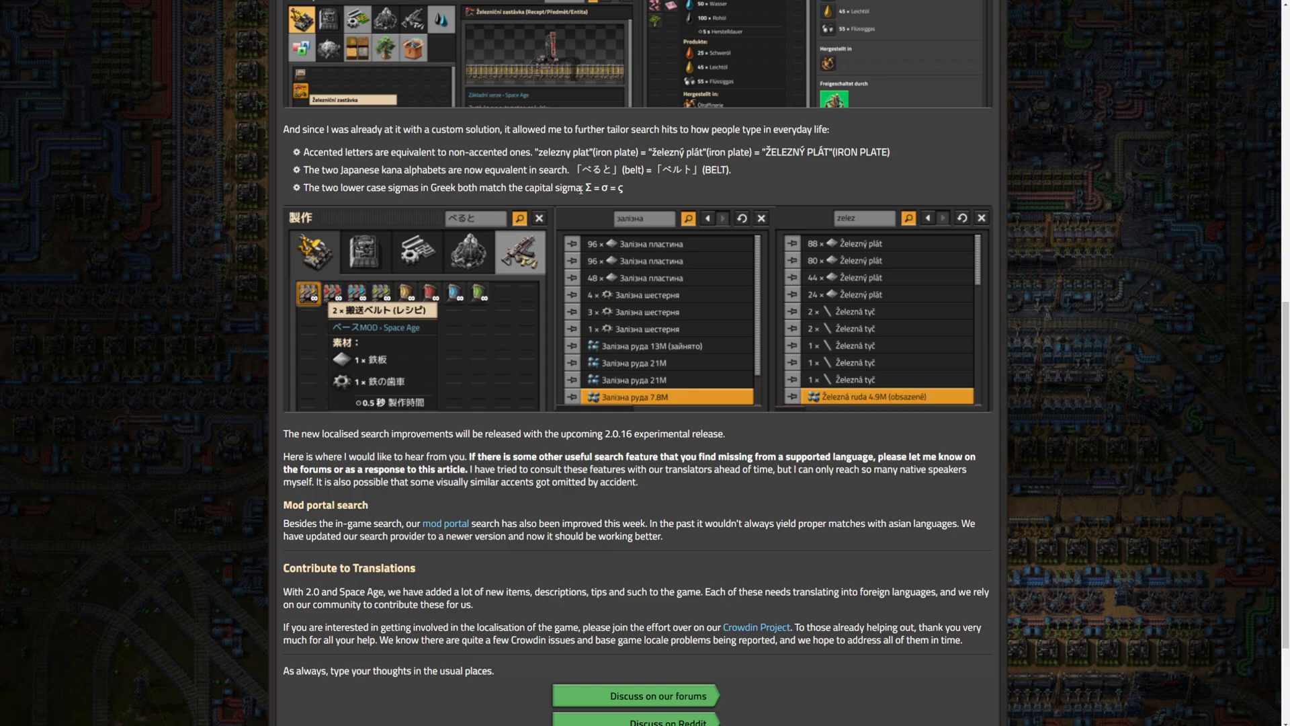
mouse_move(373, 496)
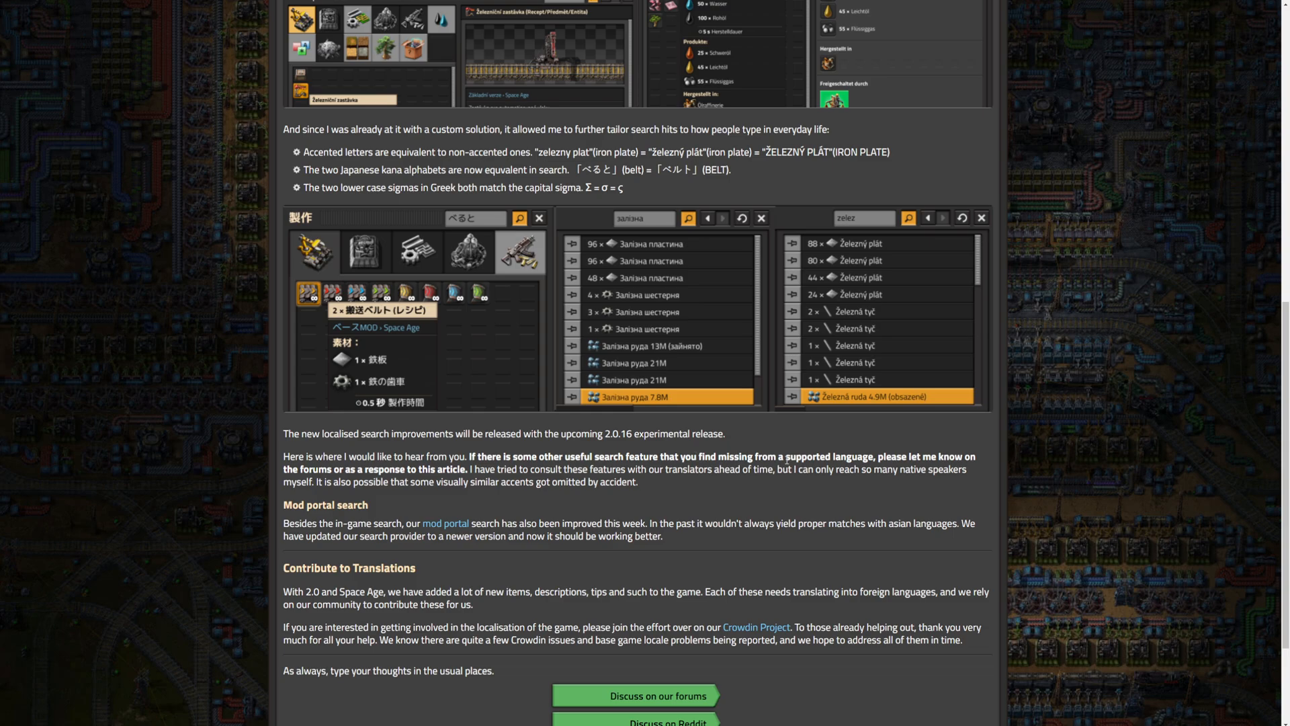
scroll("down", 3)
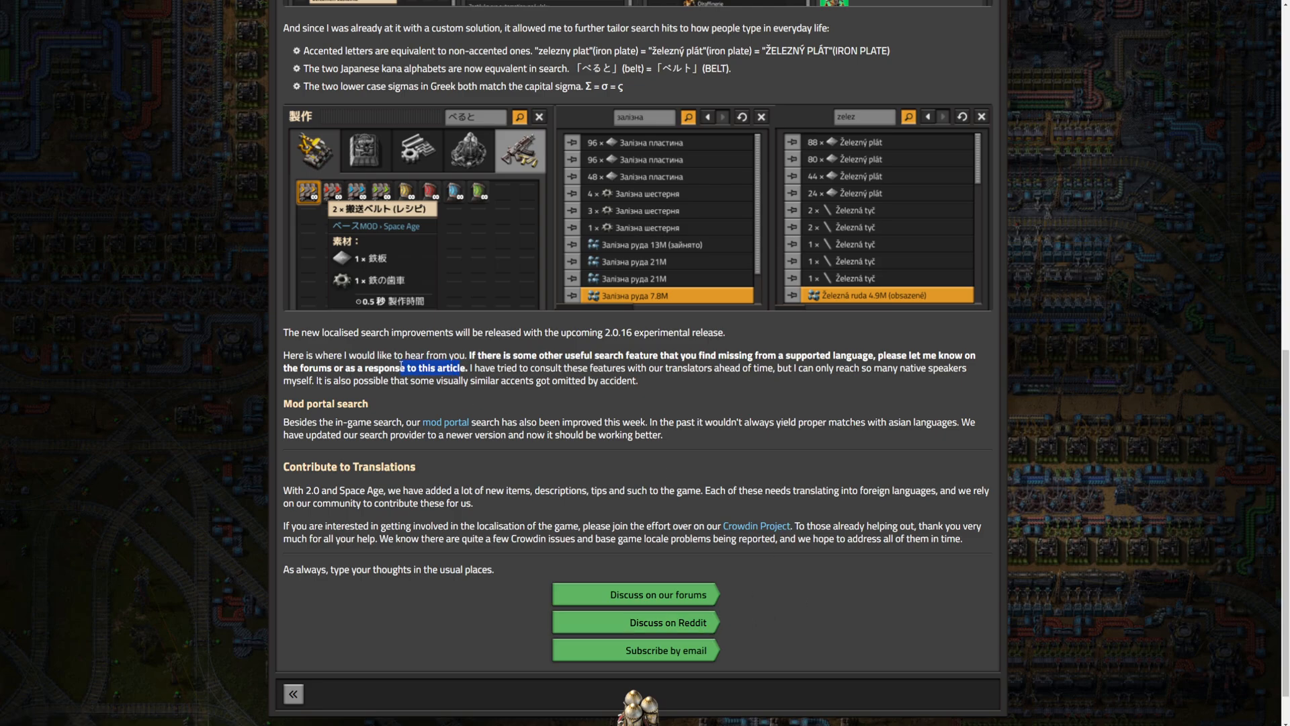
mouse_move(565, 585)
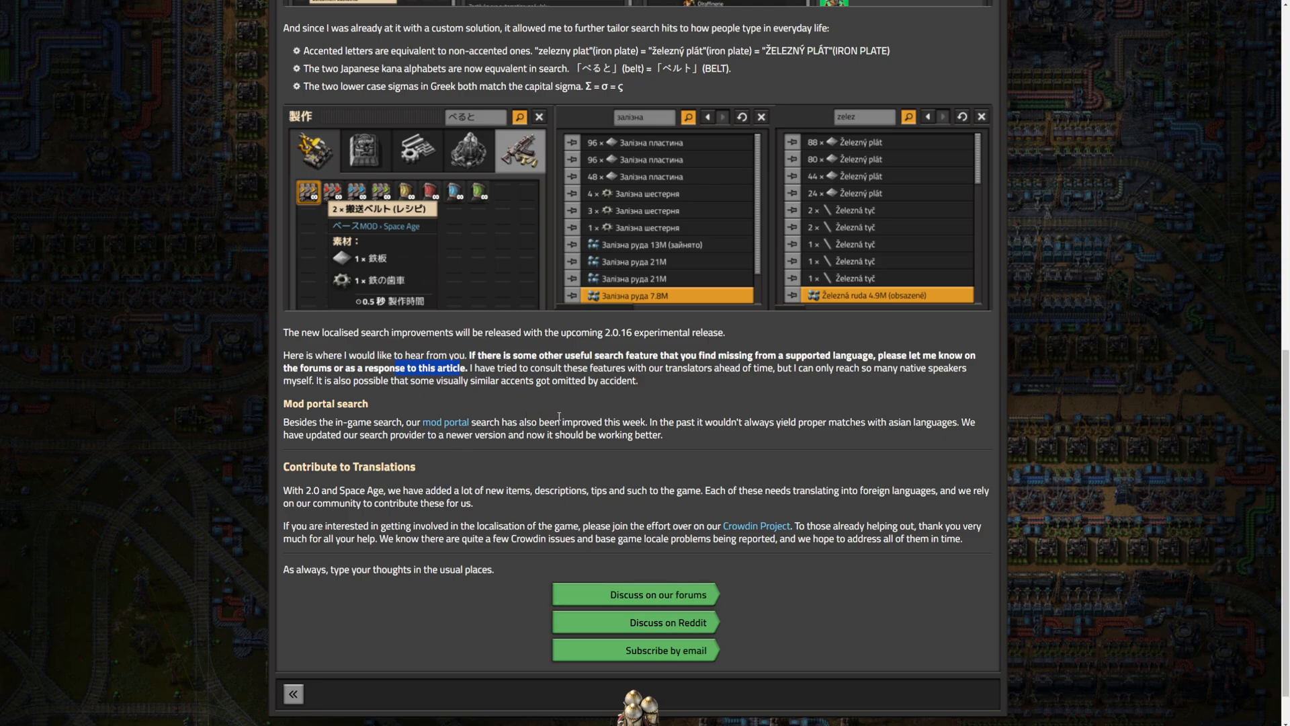
mouse_move(585, 414)
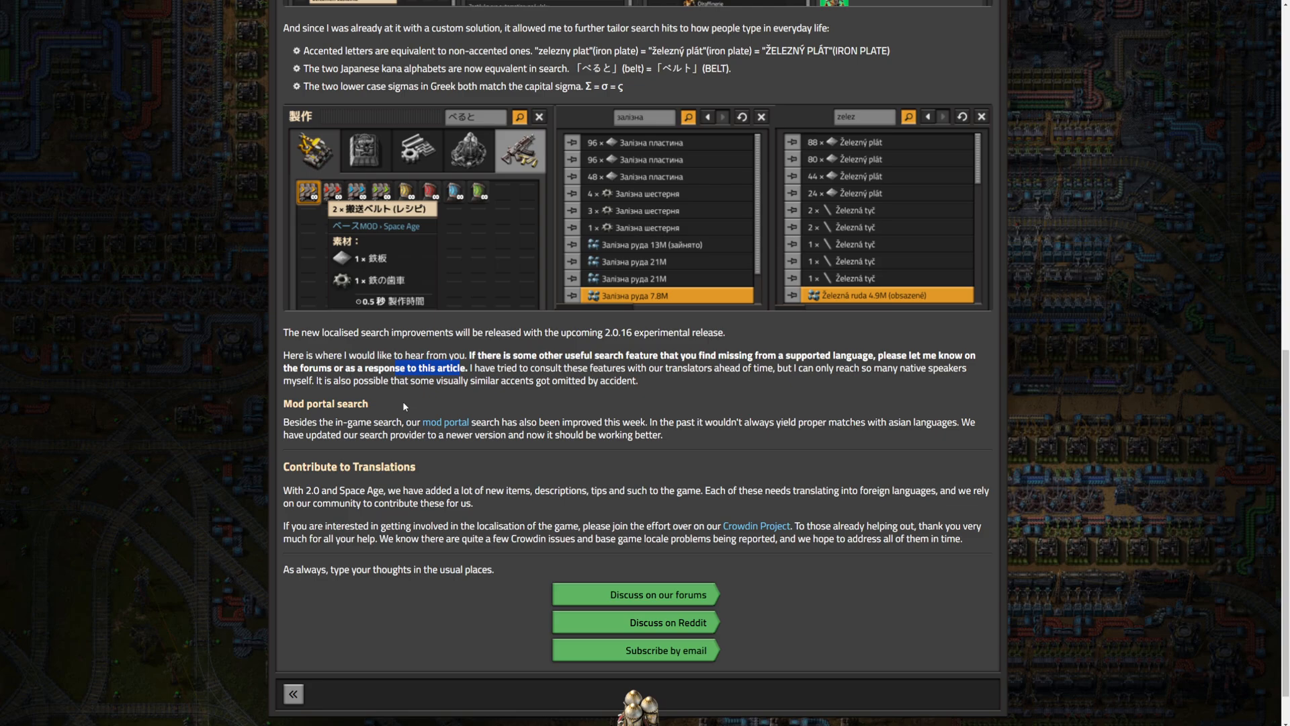
mouse_move(333, 440)
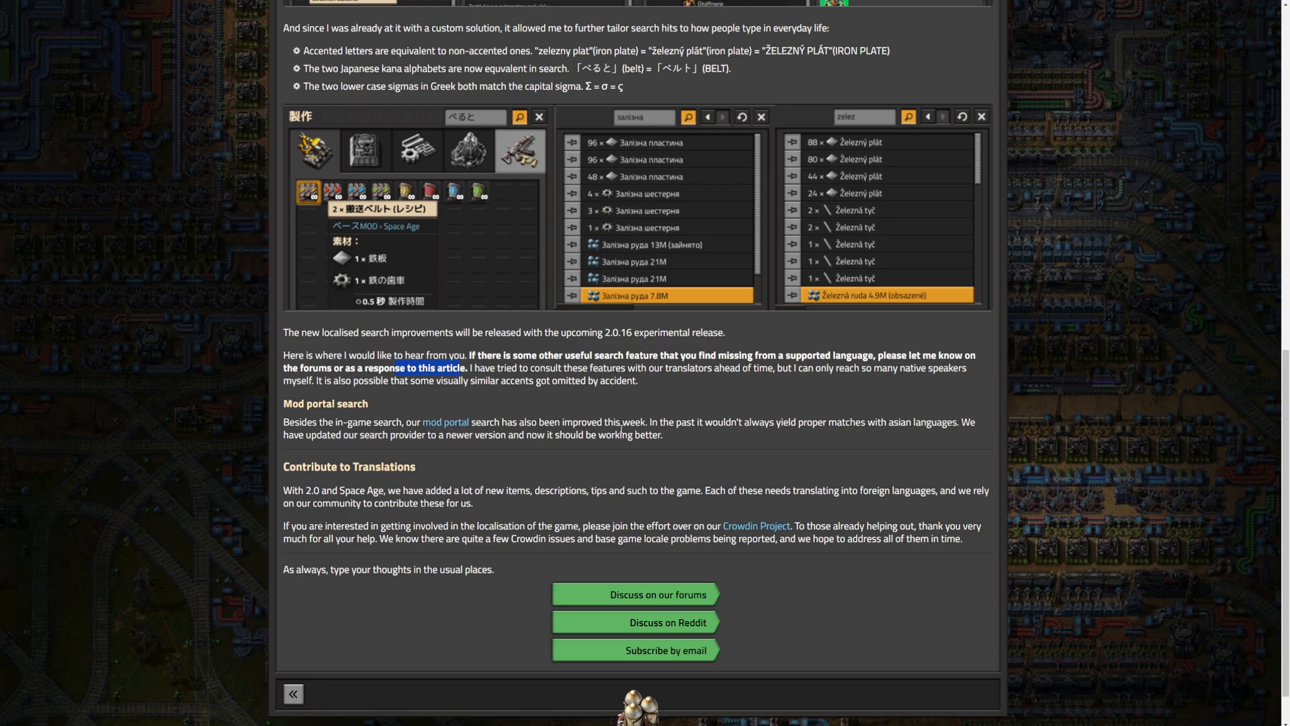
mouse_move(668, 414)
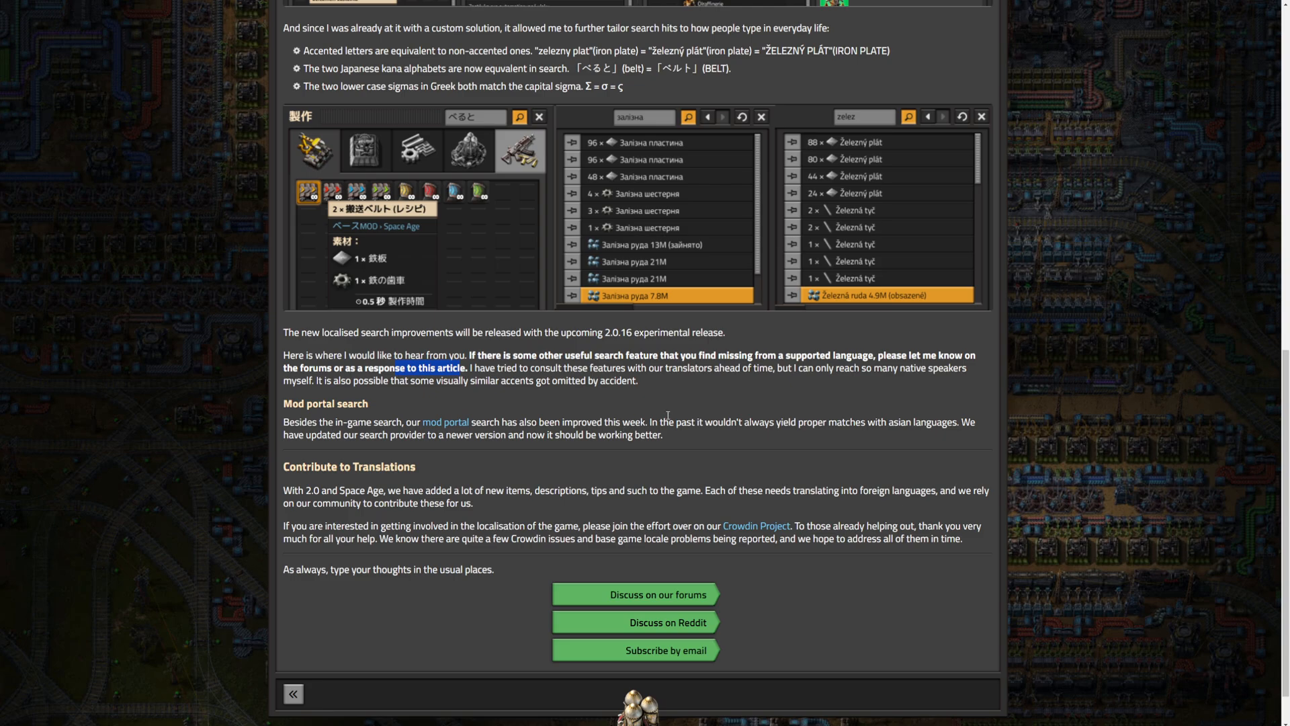
mouse_move(711, 446)
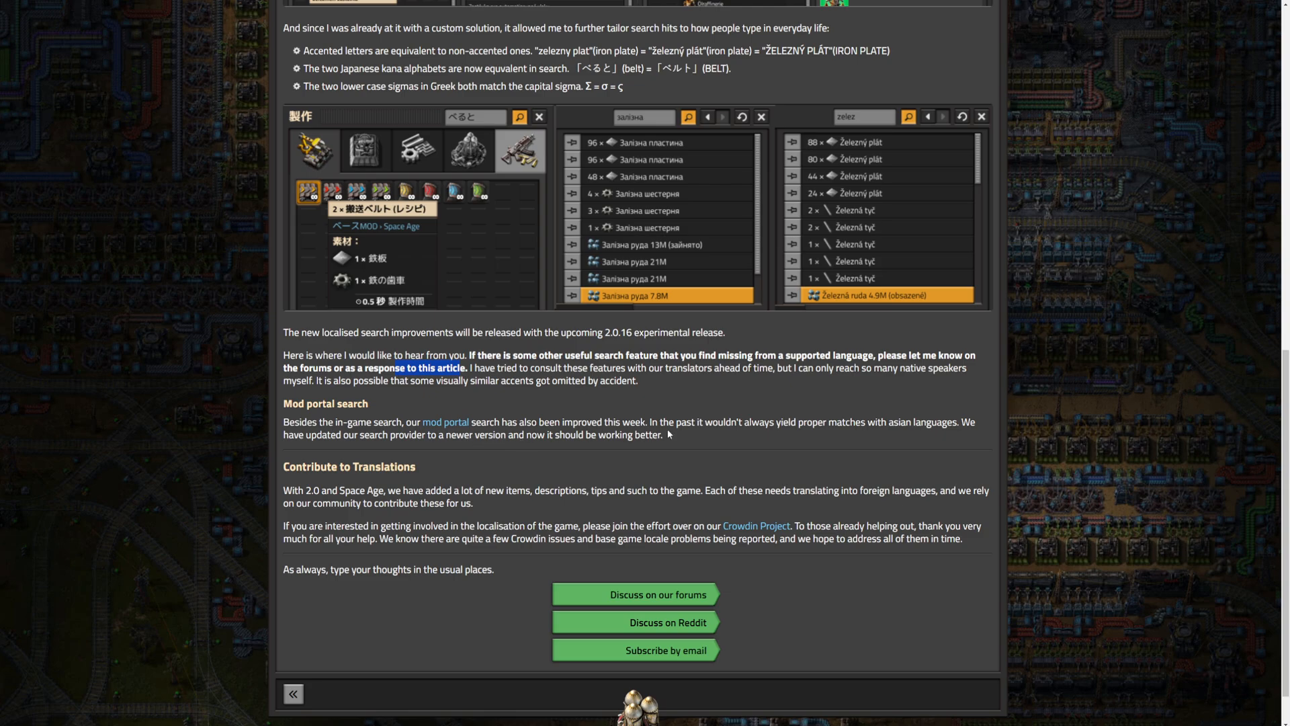
scroll("down", 3)
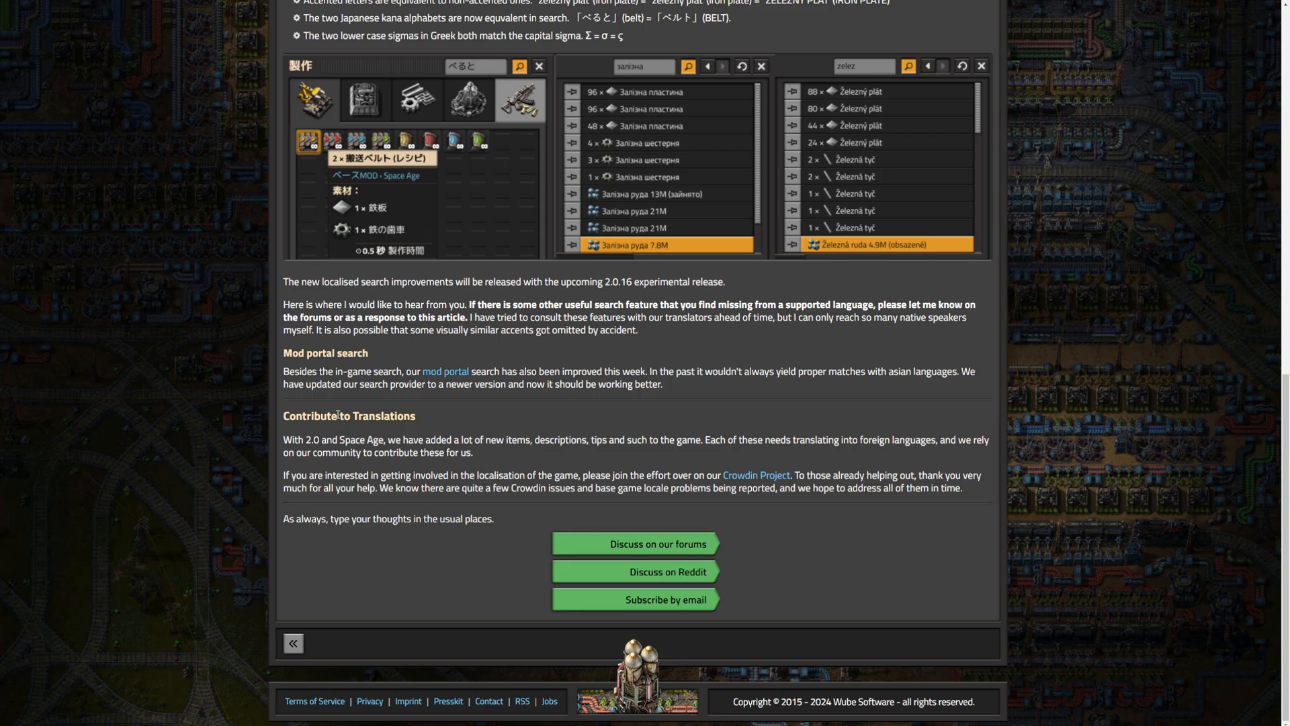
mouse_move(285, 419)
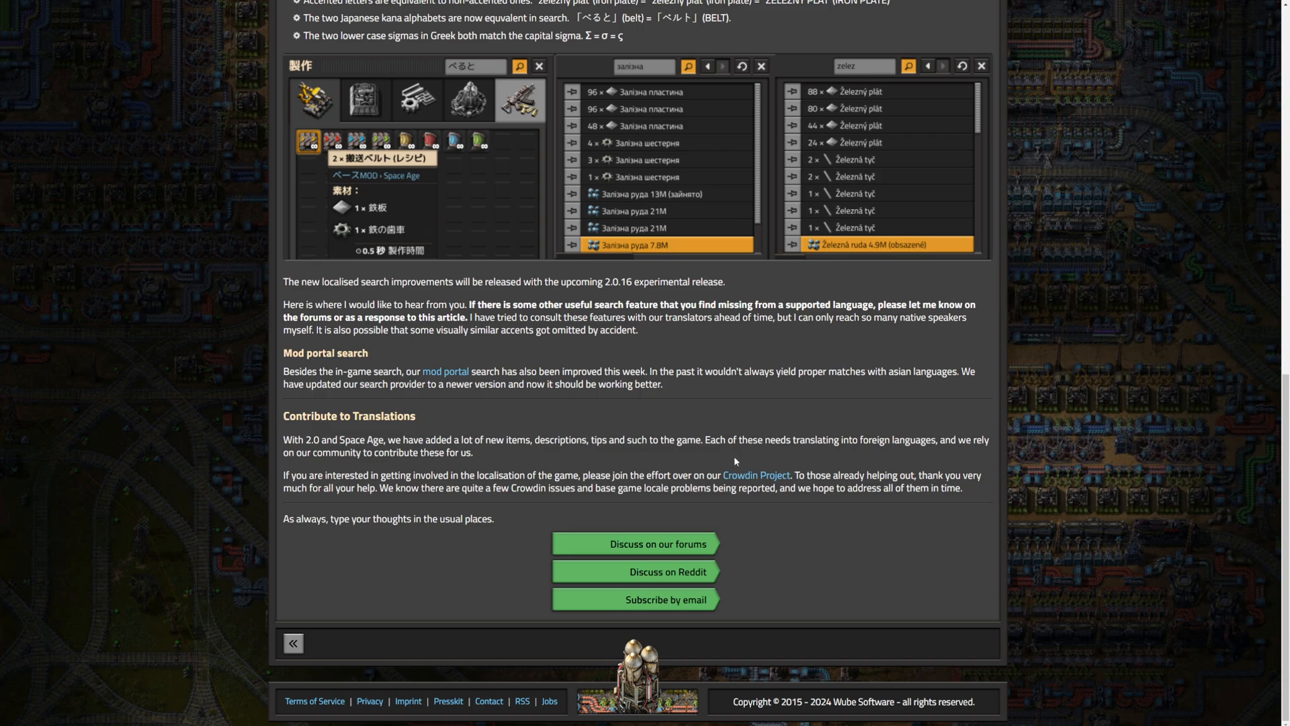
mouse_move(956, 485)
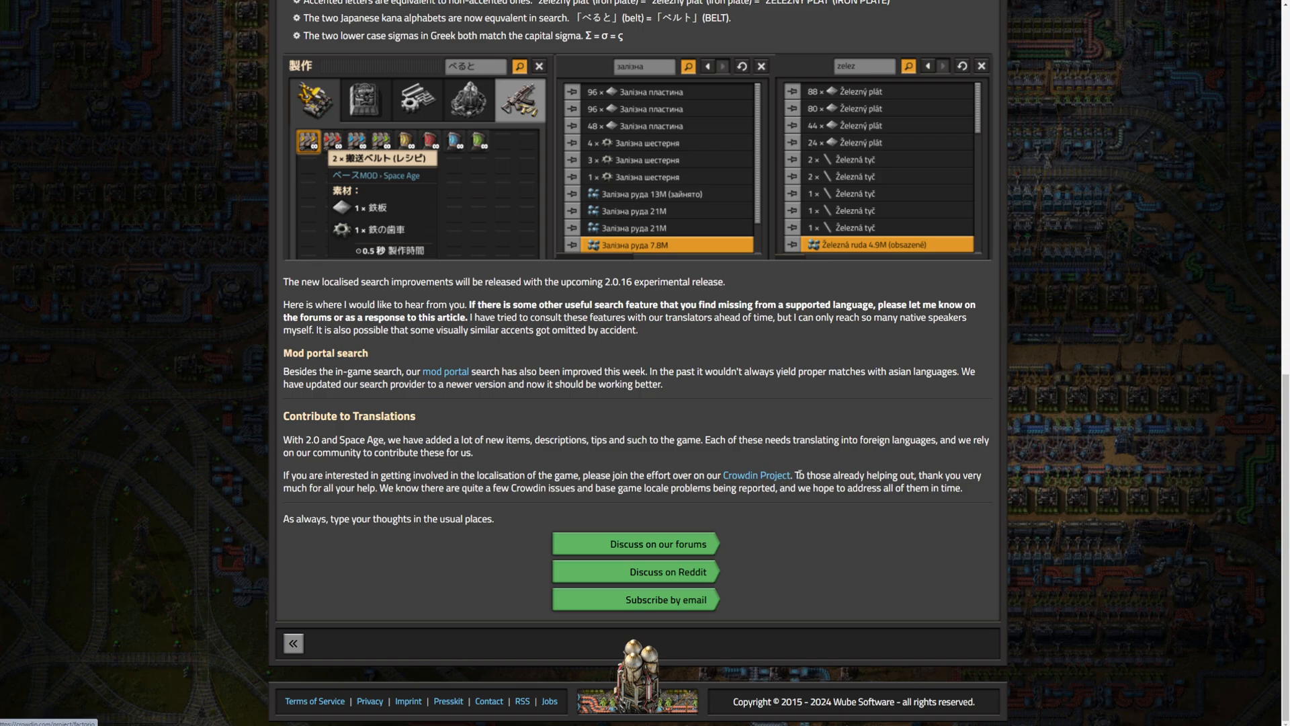
mouse_move(797, 475)
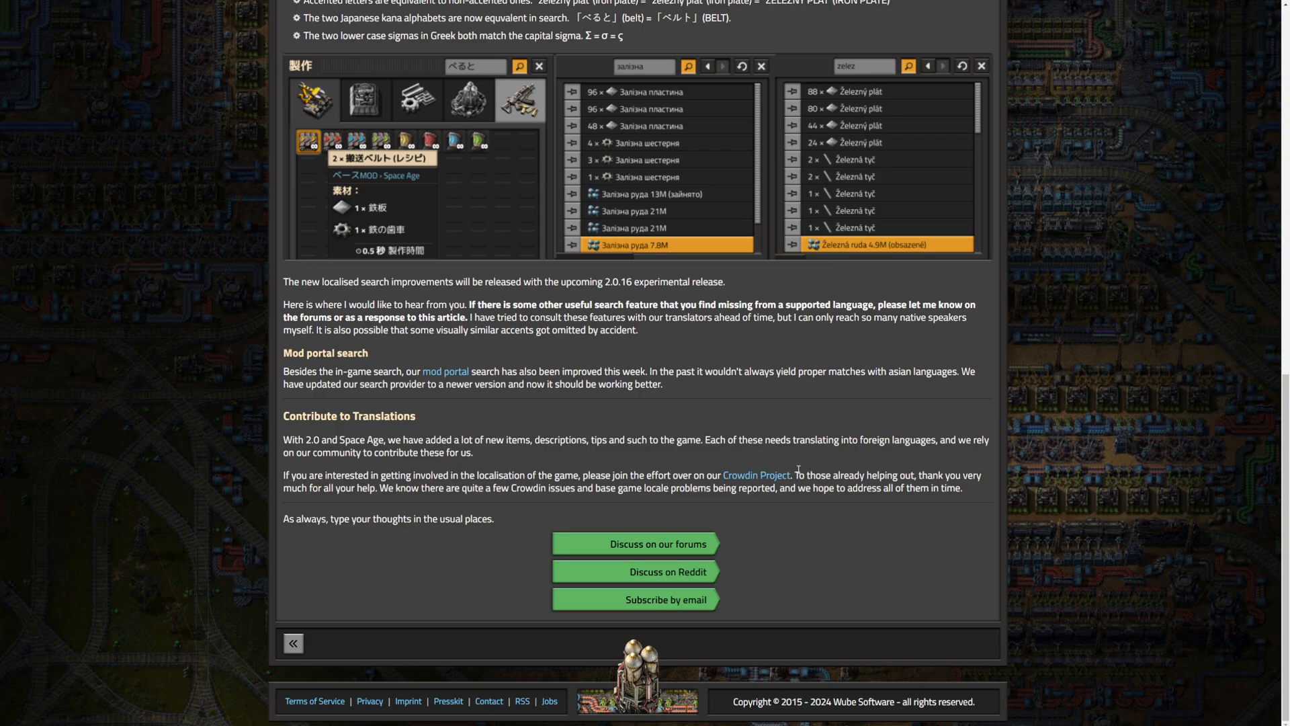
mouse_move(804, 469)
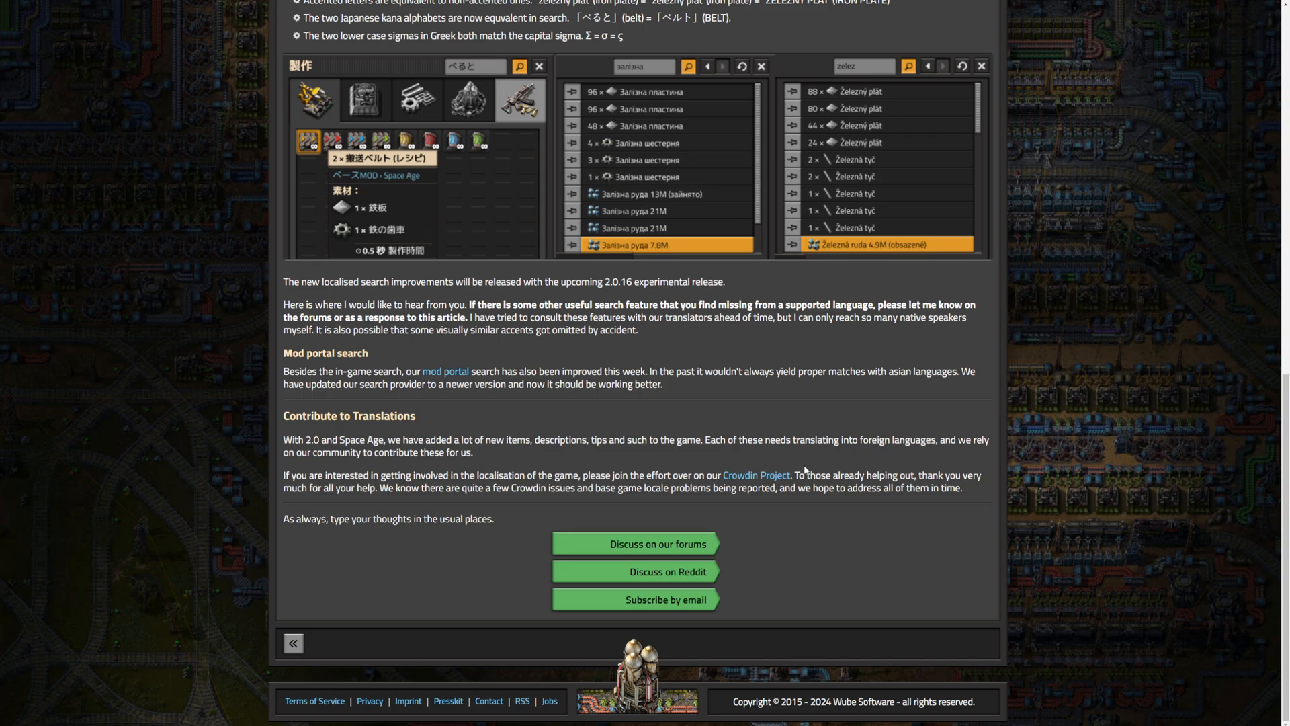
mouse_move(556, 510)
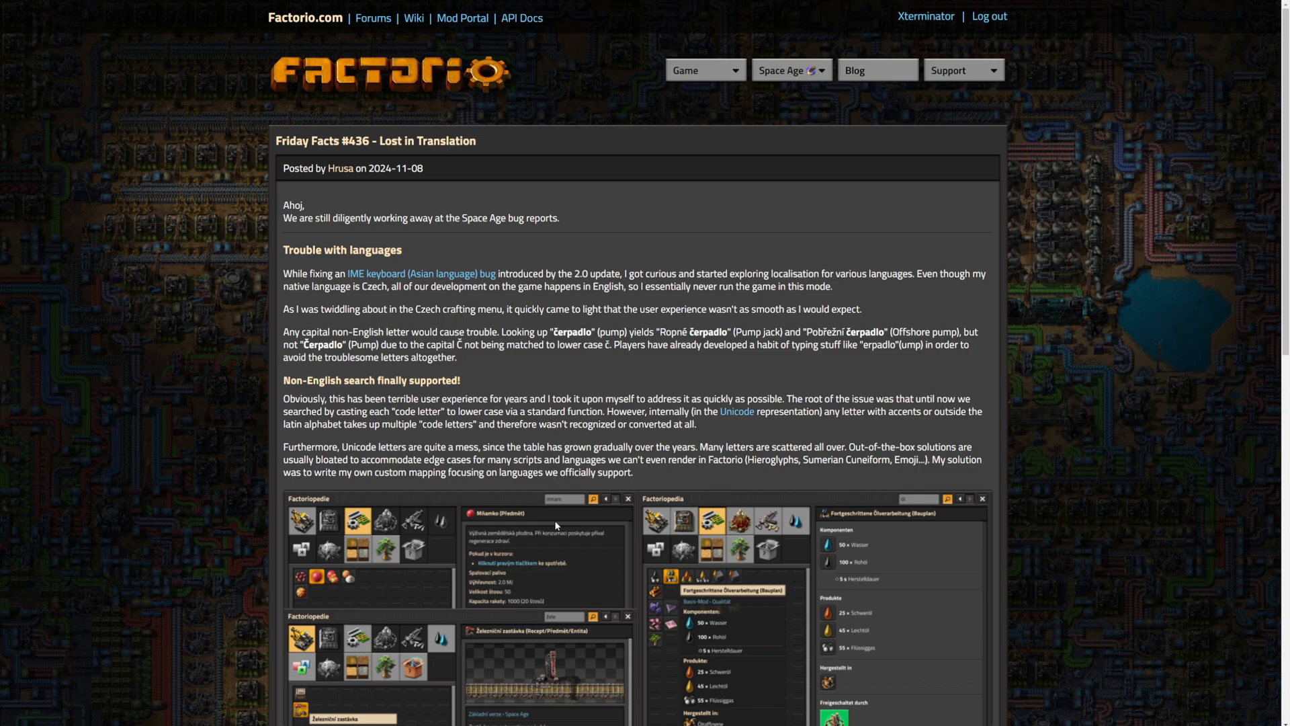
scroll("down", 3)
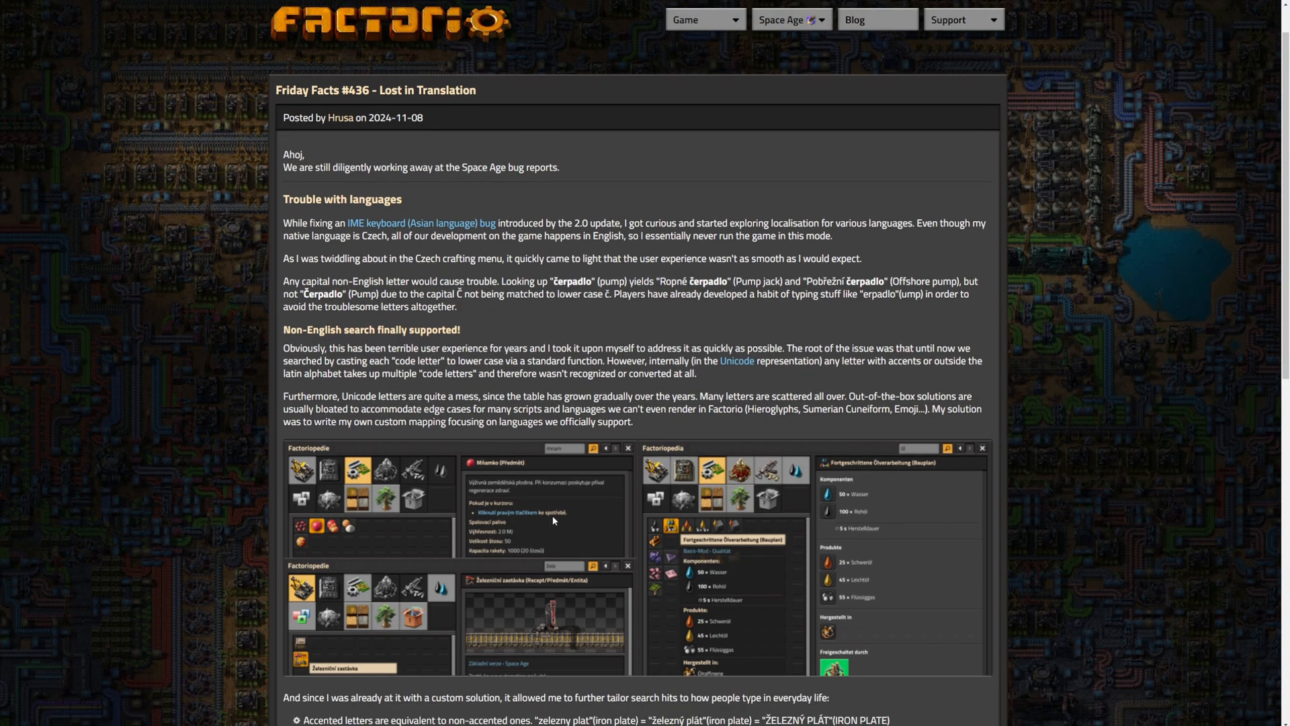
scroll("down", 3)
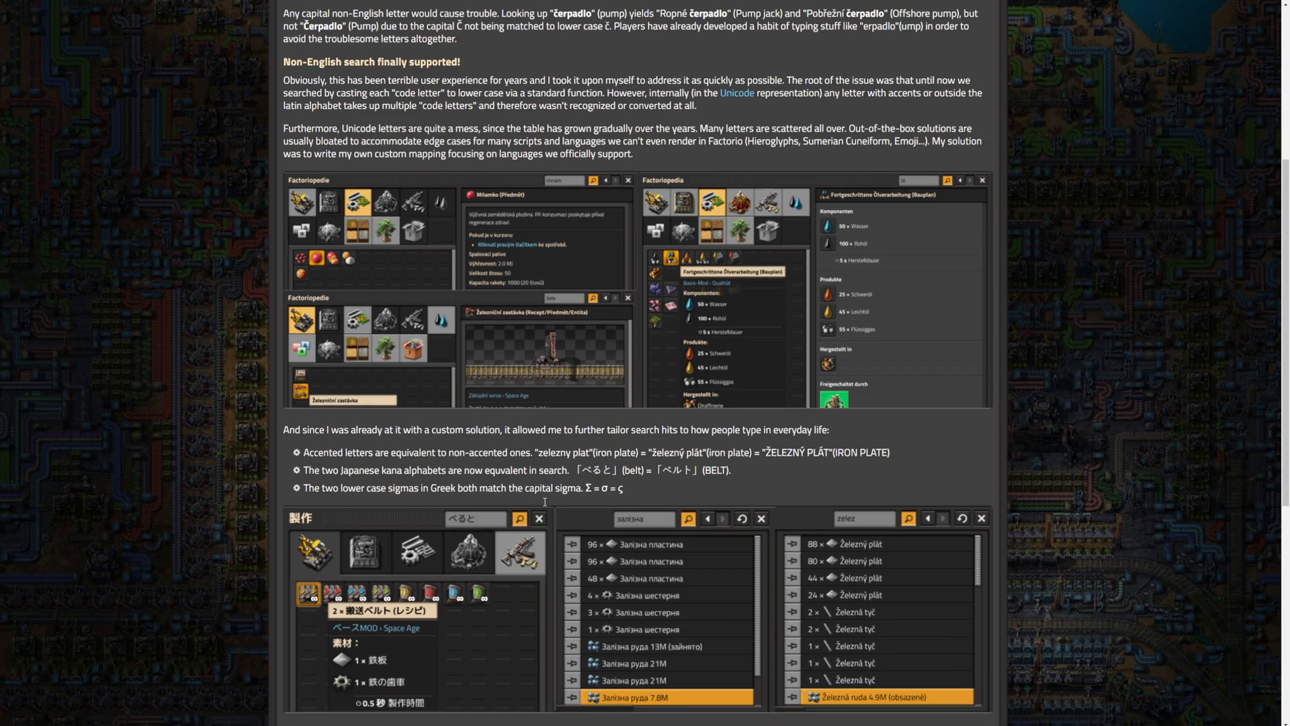
scroll("down", 3)
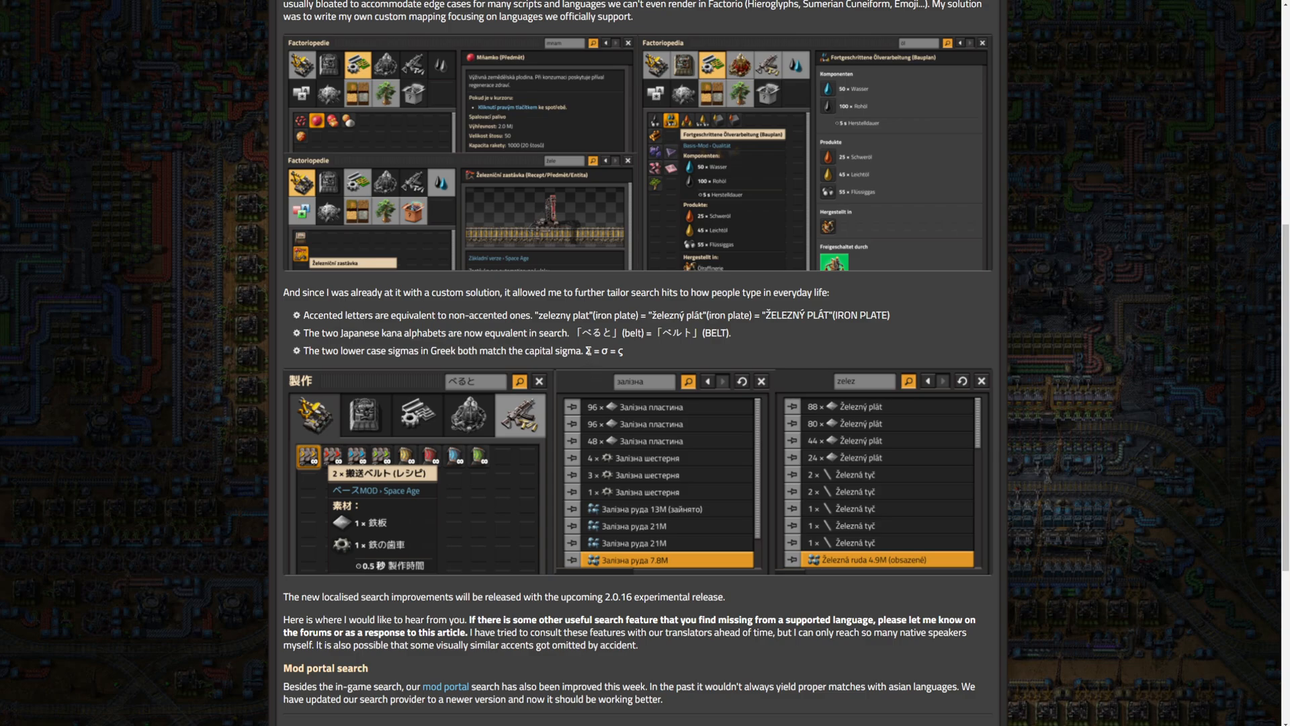
mouse_move(632, 349)
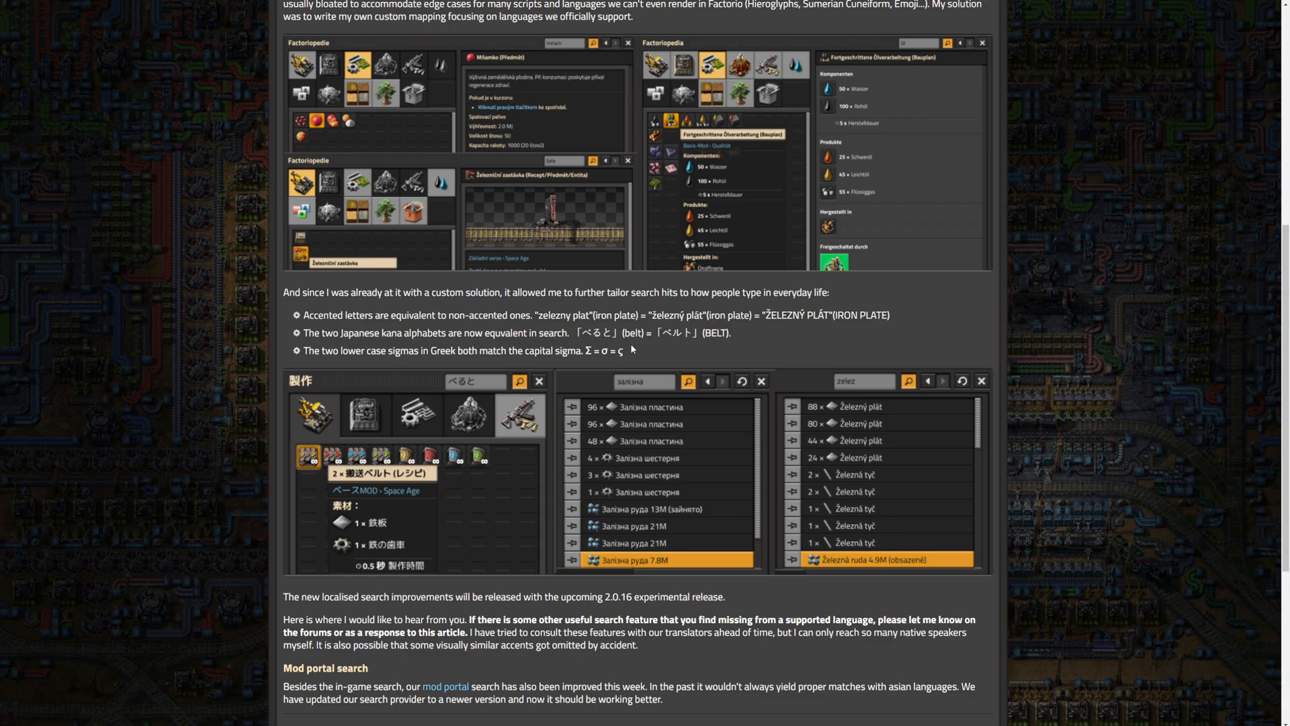
scroll("down", 3)
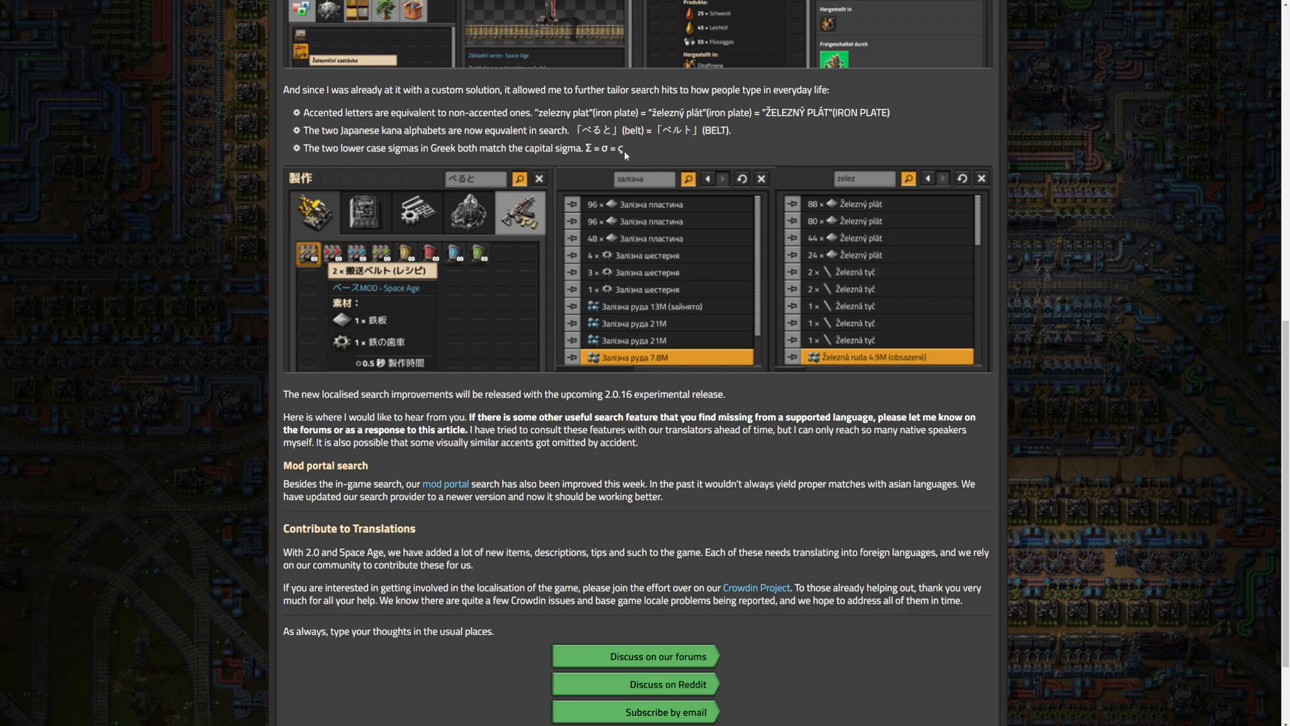
mouse_move(626, 153)
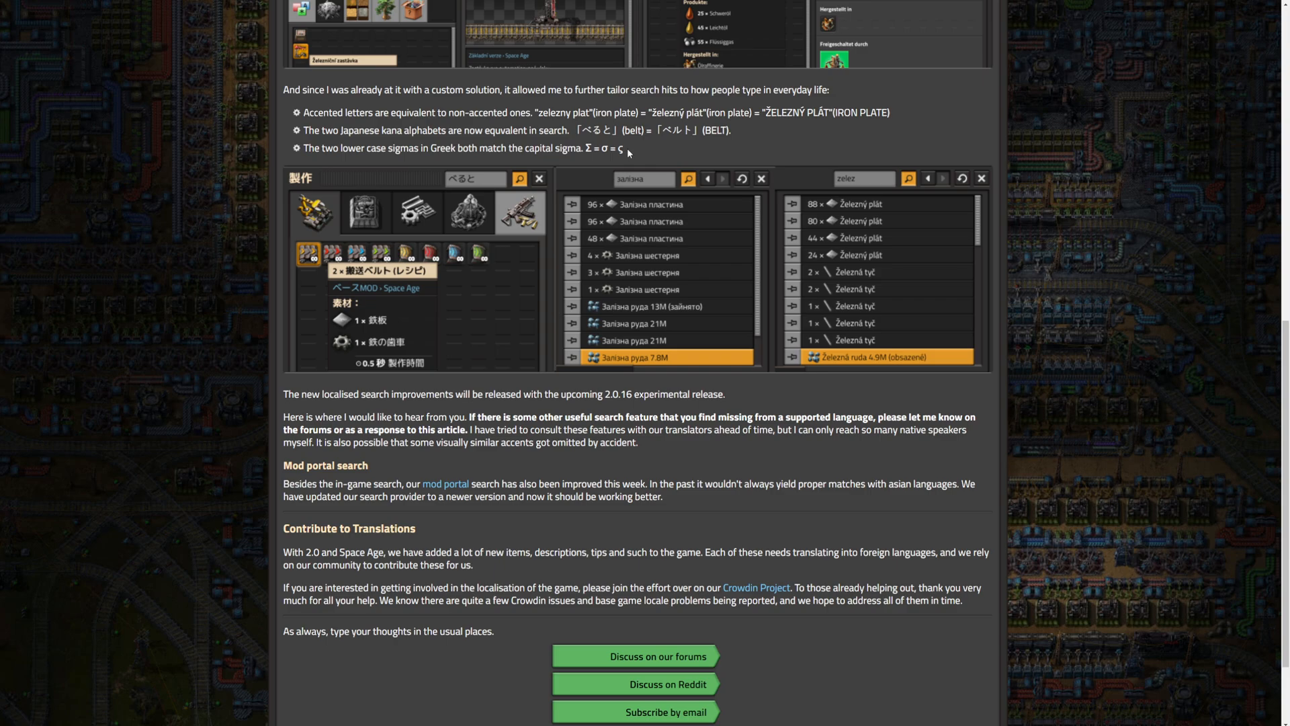
mouse_move(627, 153)
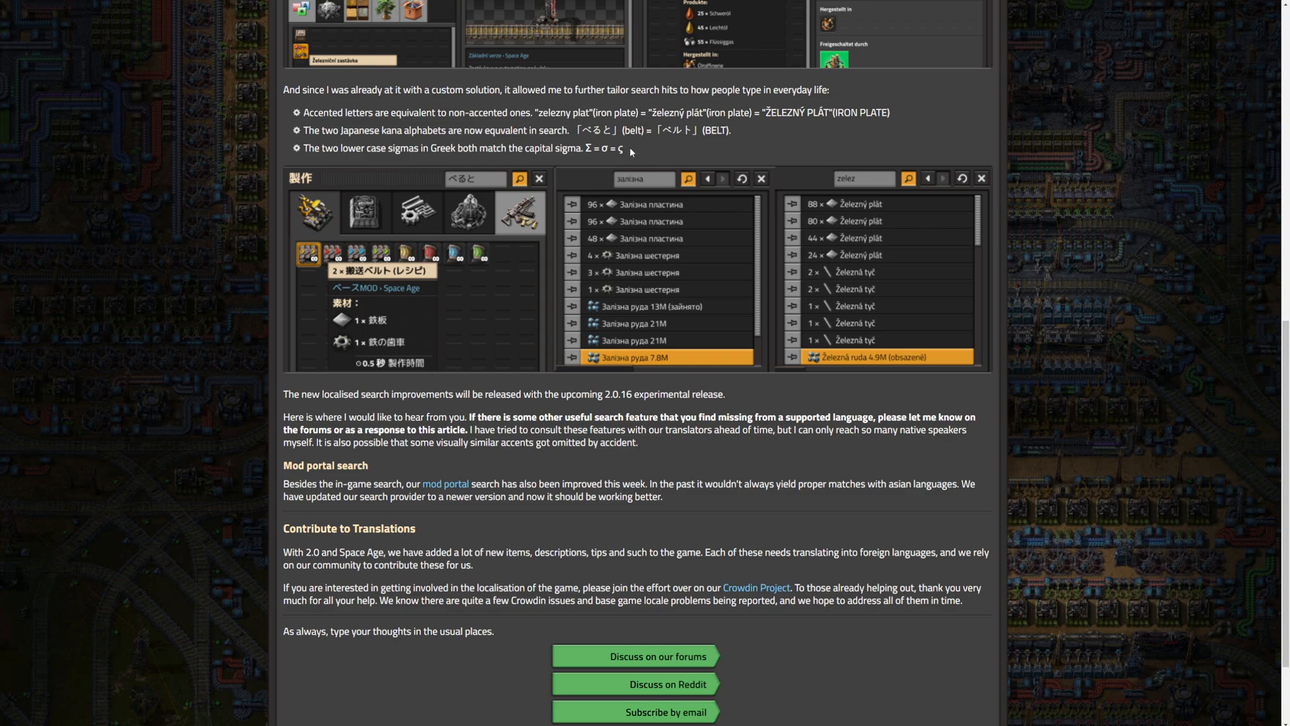